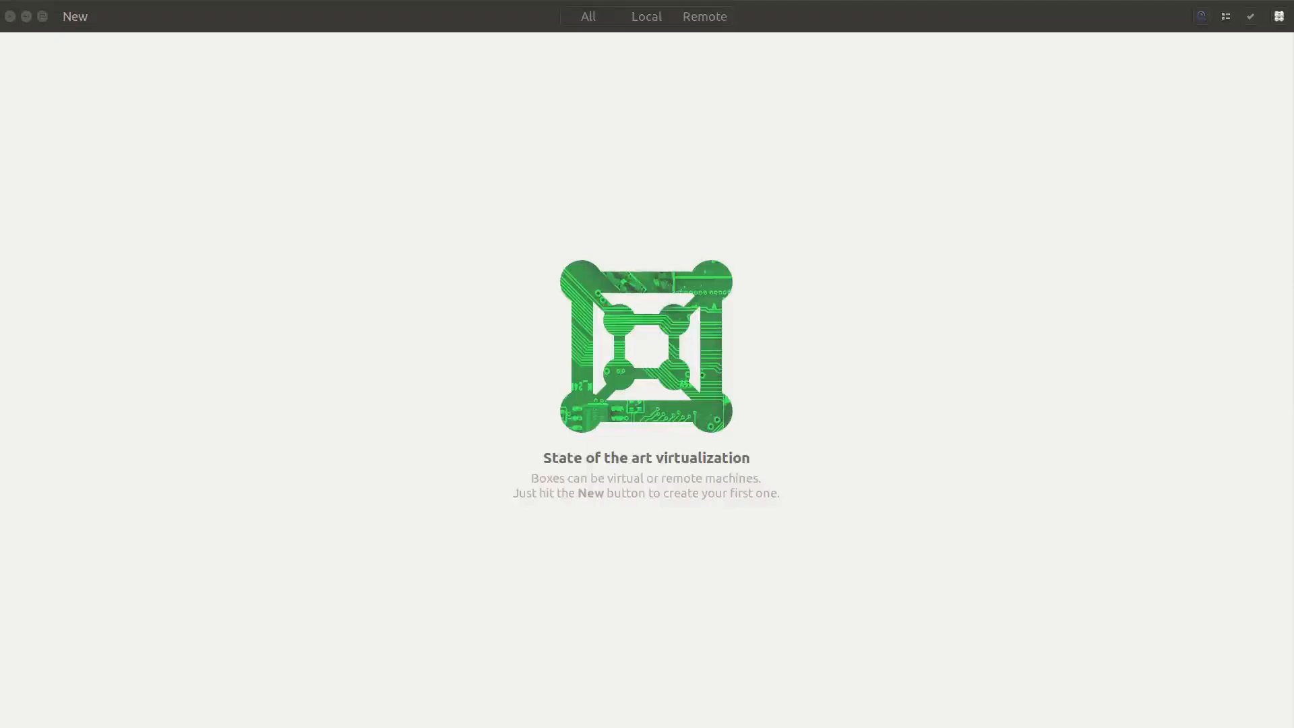
mouse_move(435, 411)
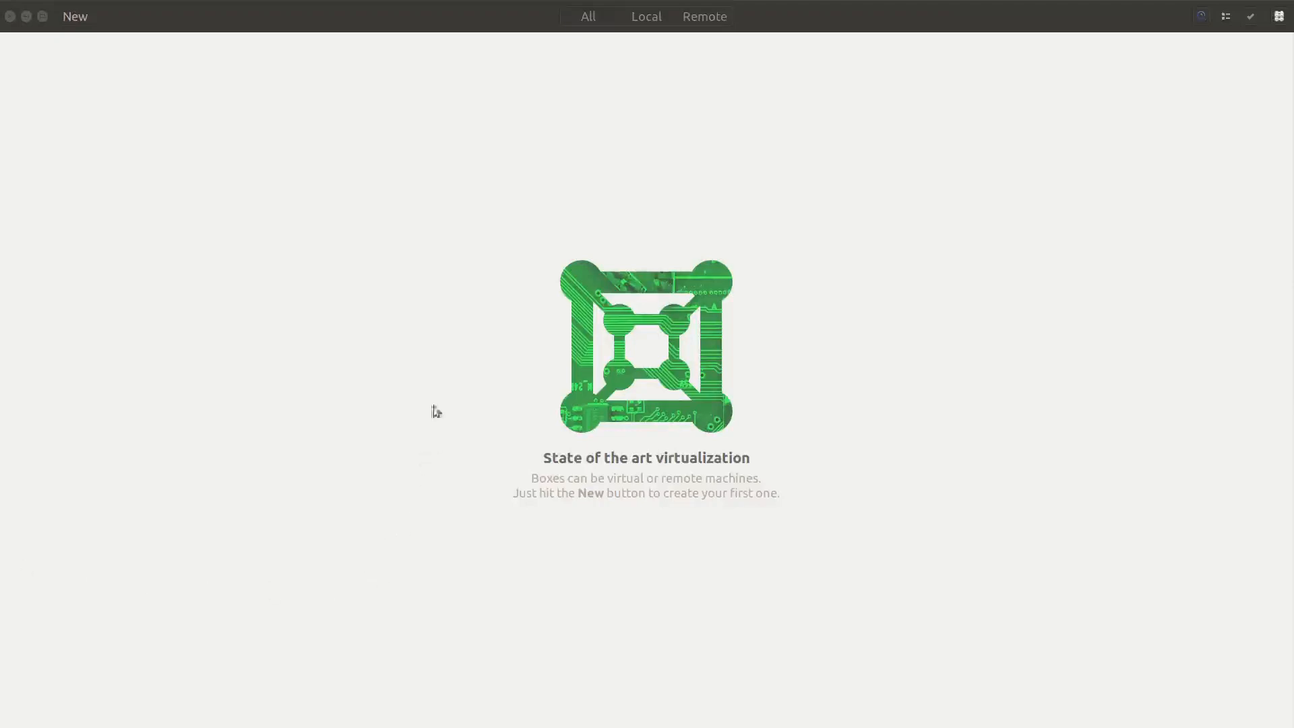
Step: Start a new box from the Ubuntu MATE ISO in the tmp folder, reaching the Review page
left_click(74, 16)
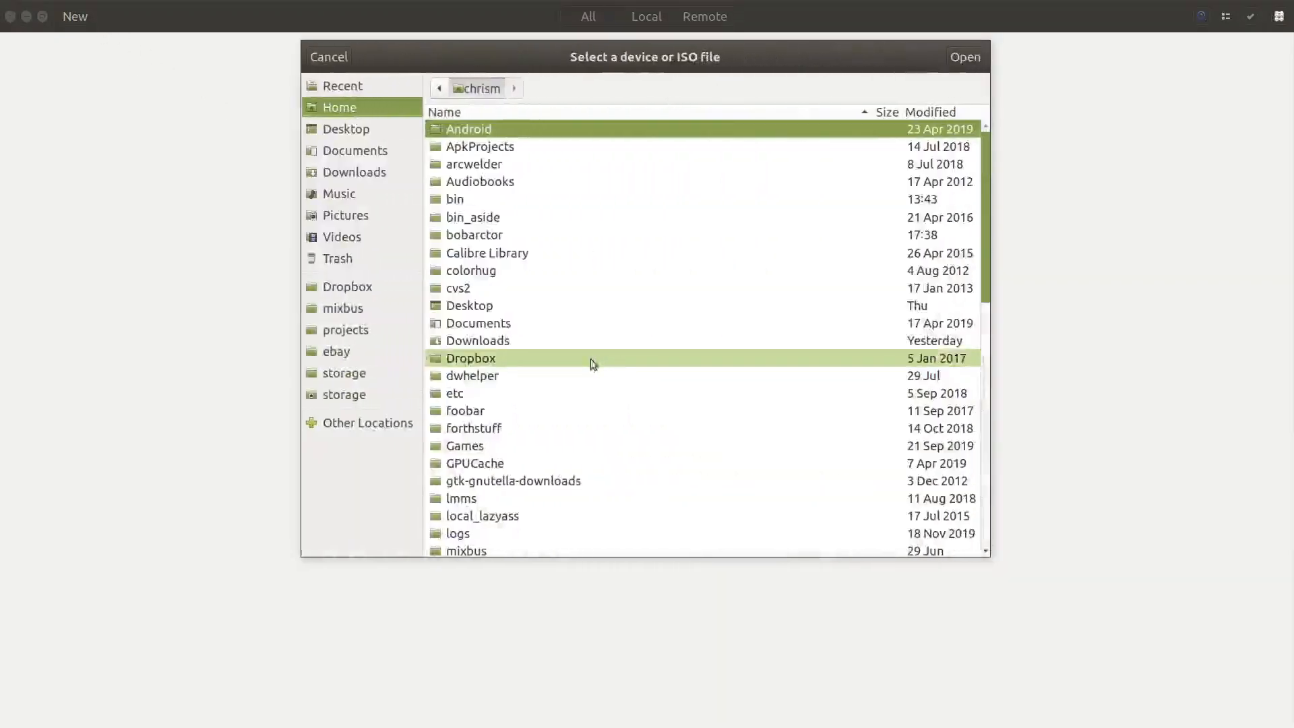
scroll("down", 3)
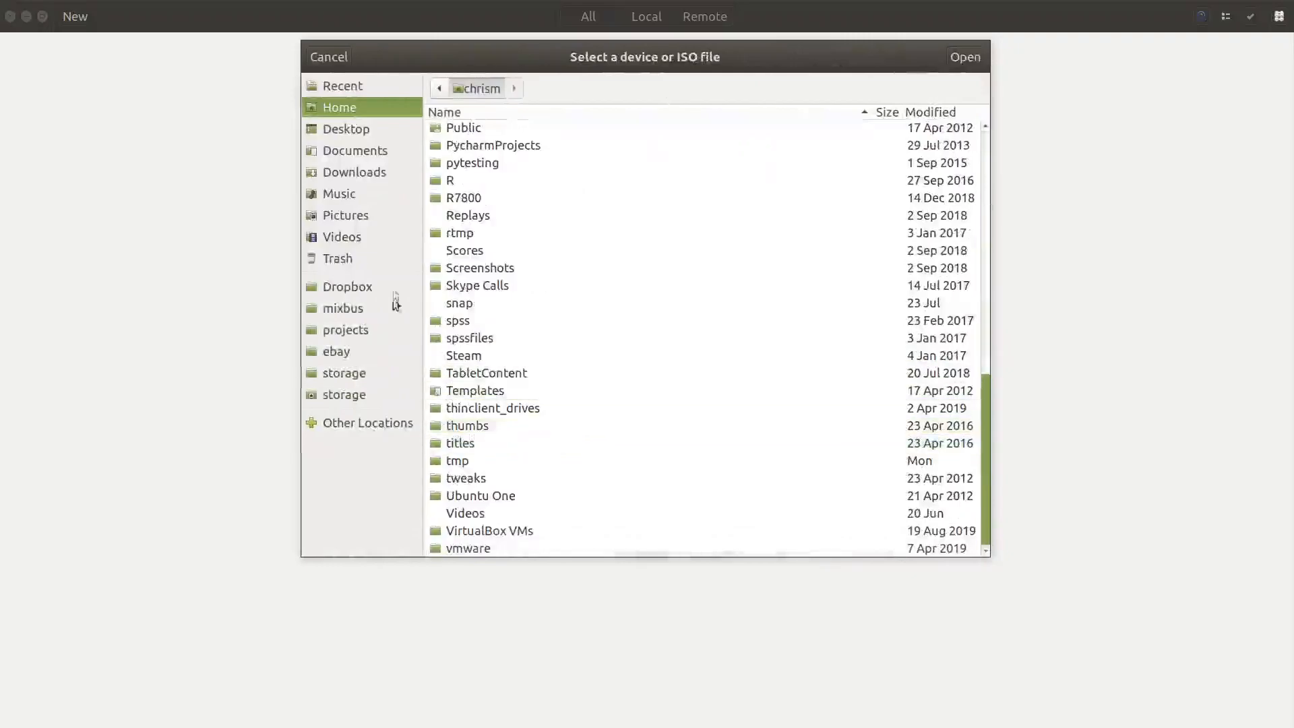
left_click(355, 171)
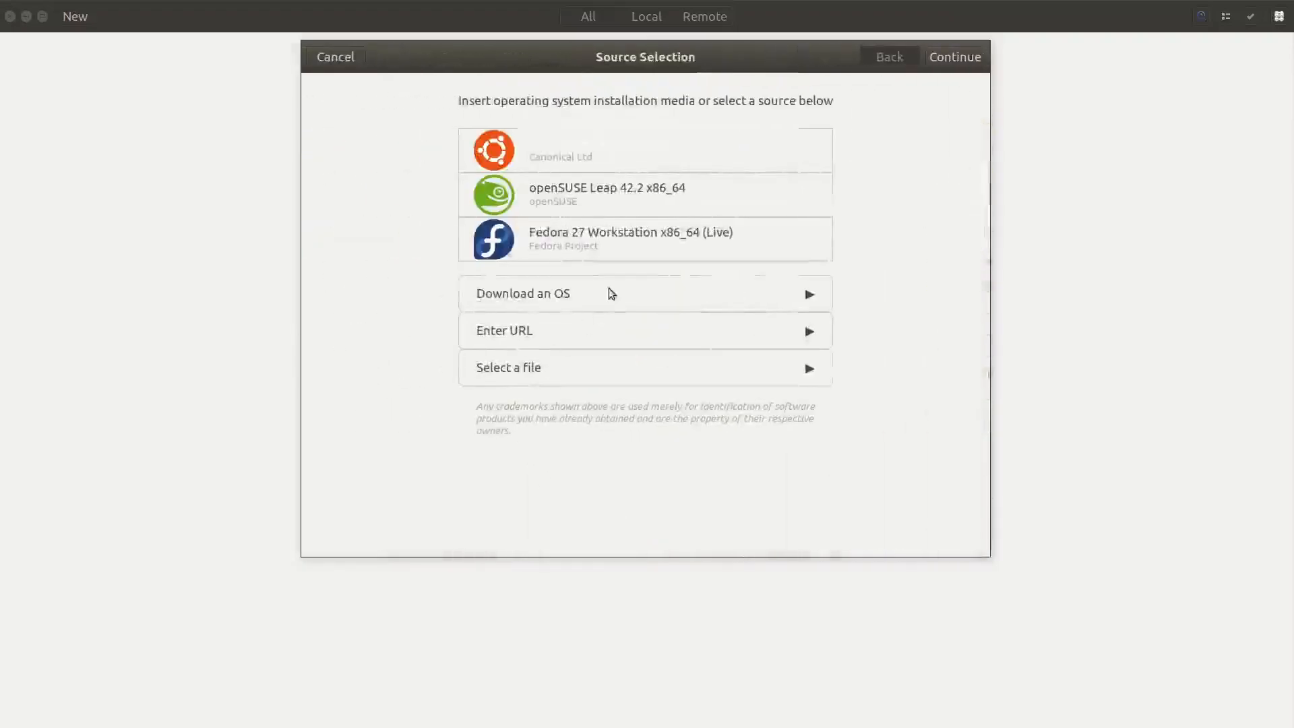
mouse_move(786, 279)
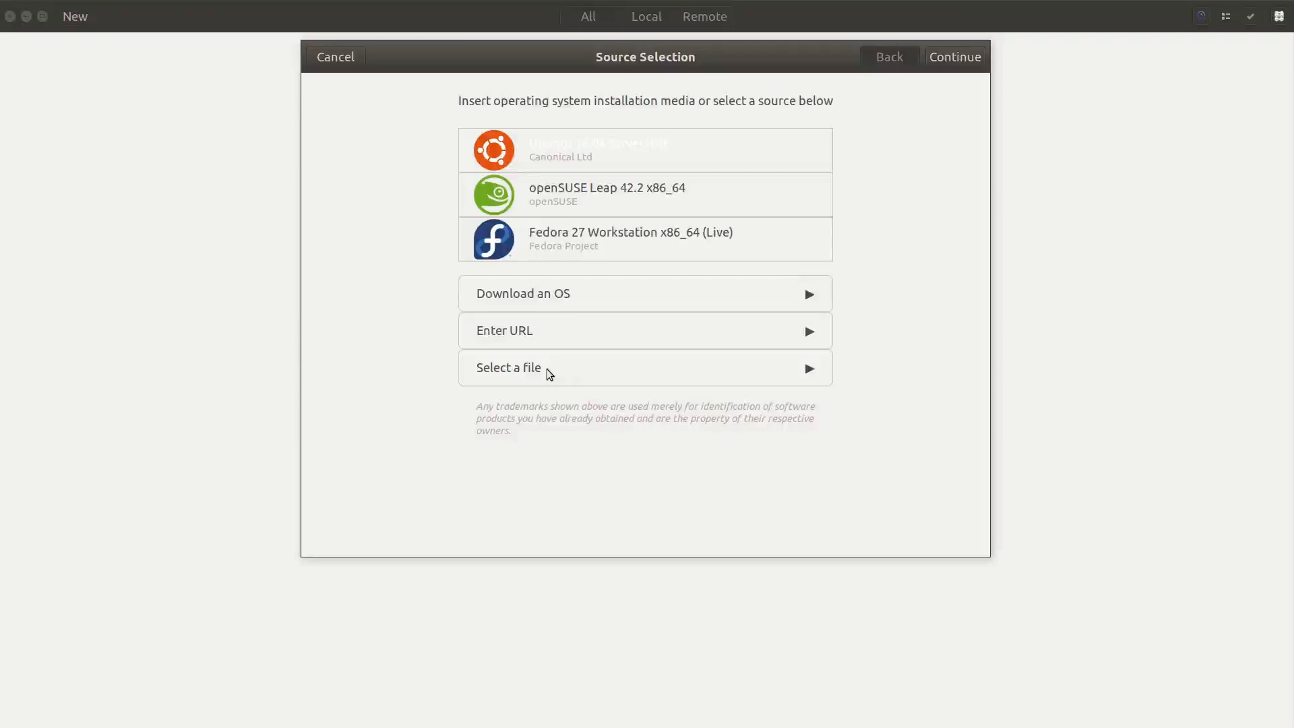
left_click(510, 367)
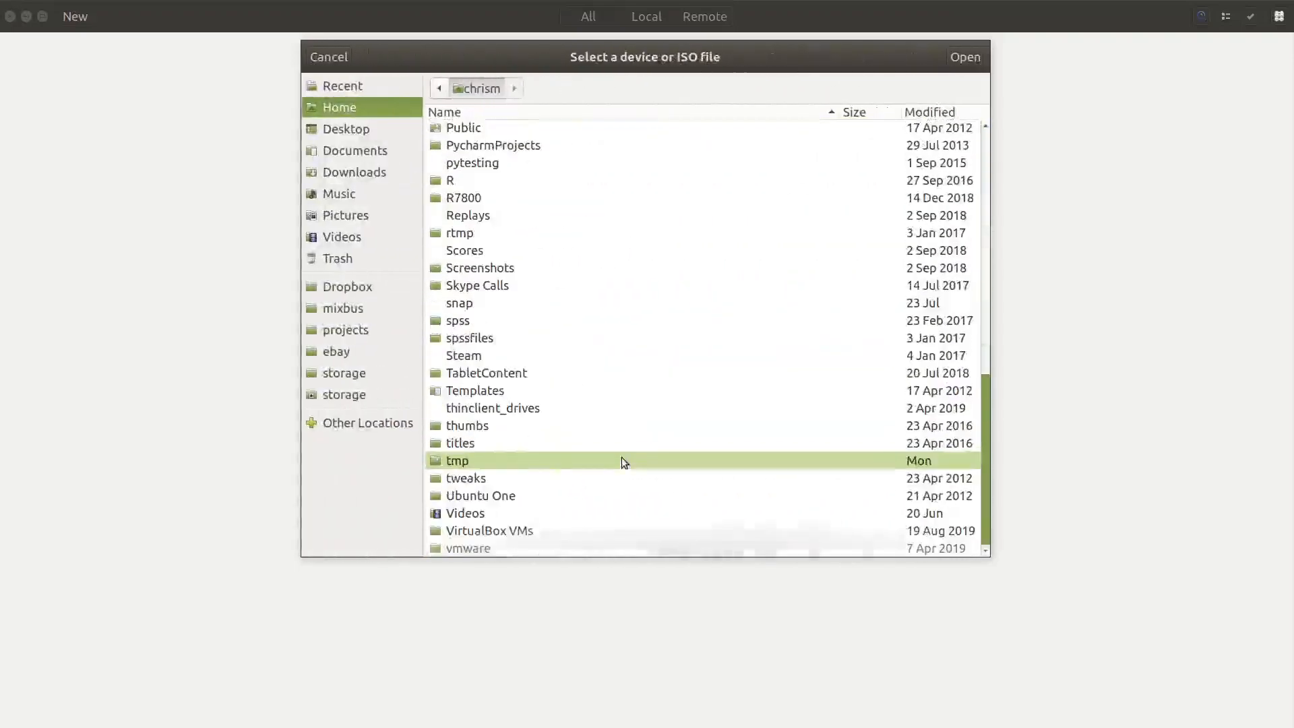
left_click(354, 171)
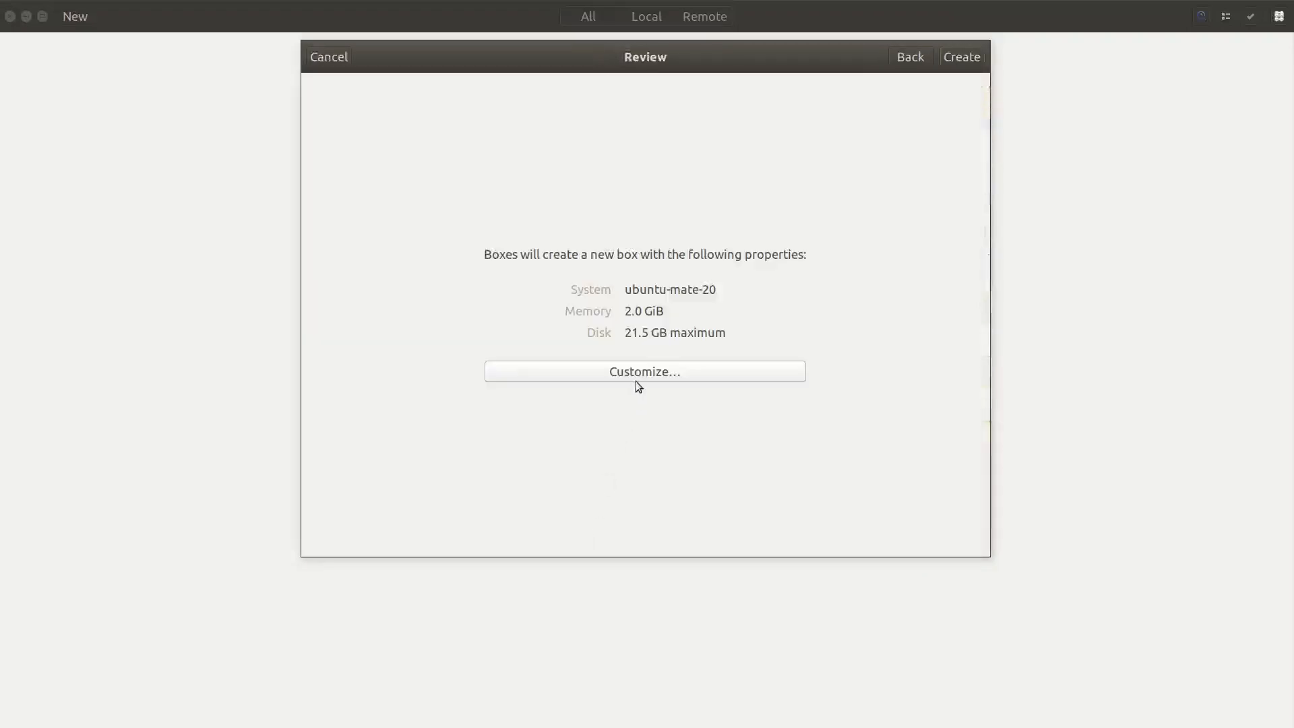
Step: Create the ubuntu-mate-20 box and boot it into the Ubuntu MATE installer
left_click(961, 57)
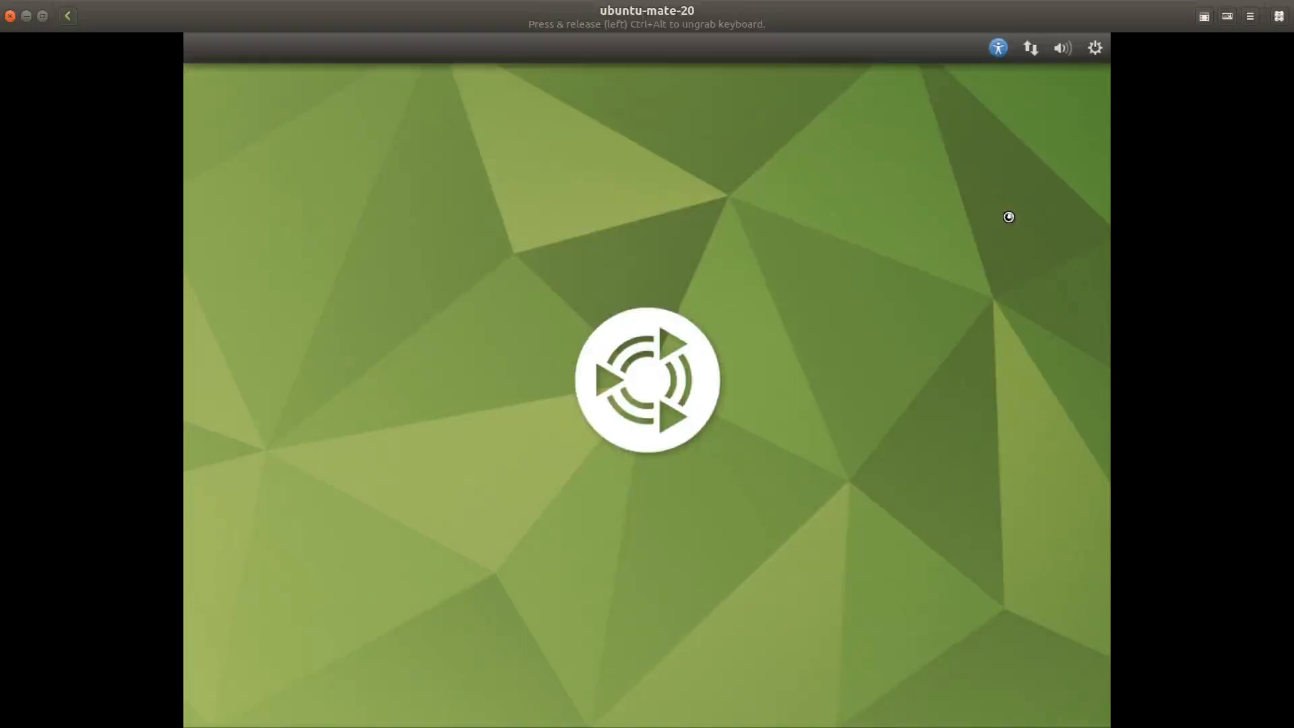
mouse_move(696, 226)
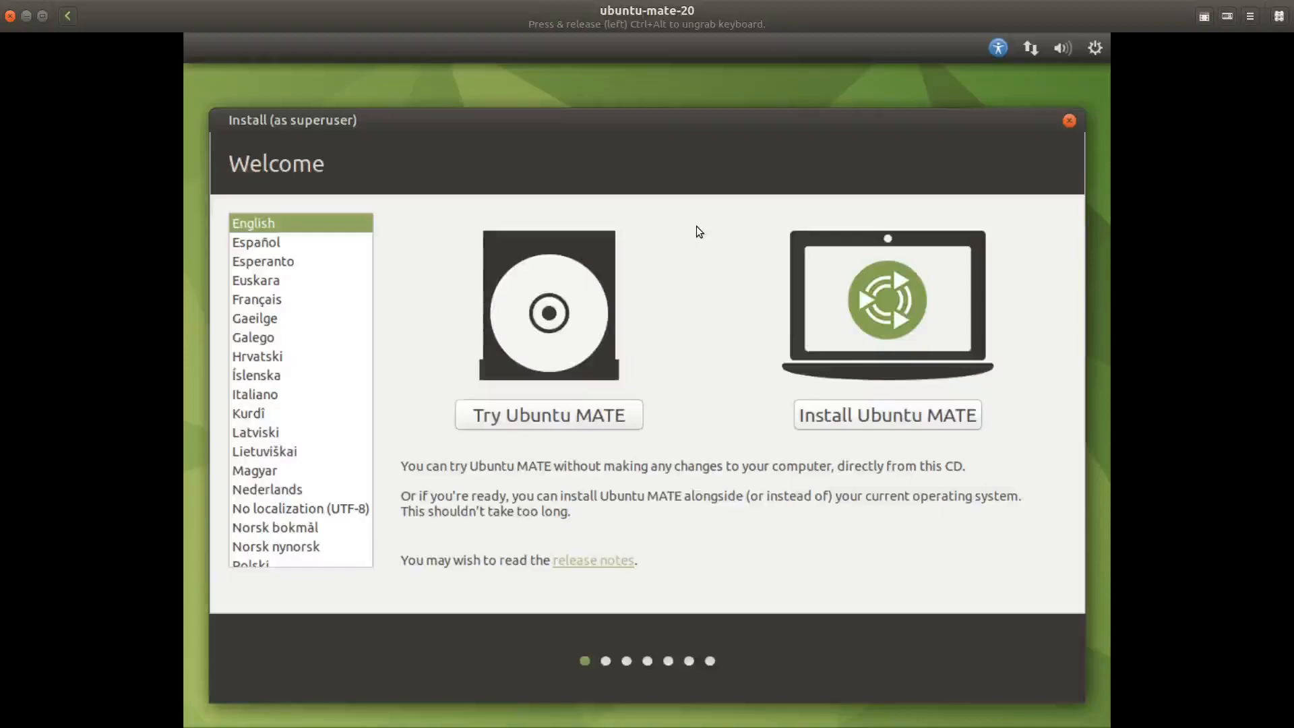
mouse_move(620, 356)
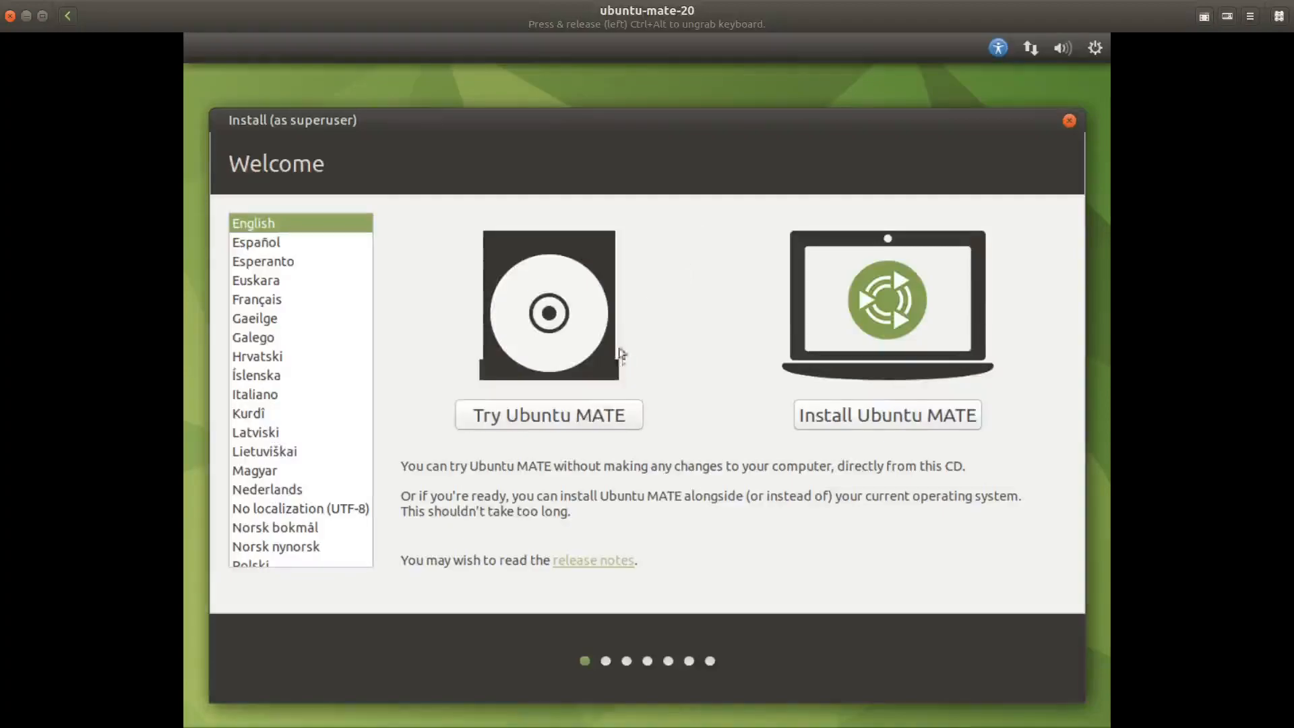
mouse_move(569, 418)
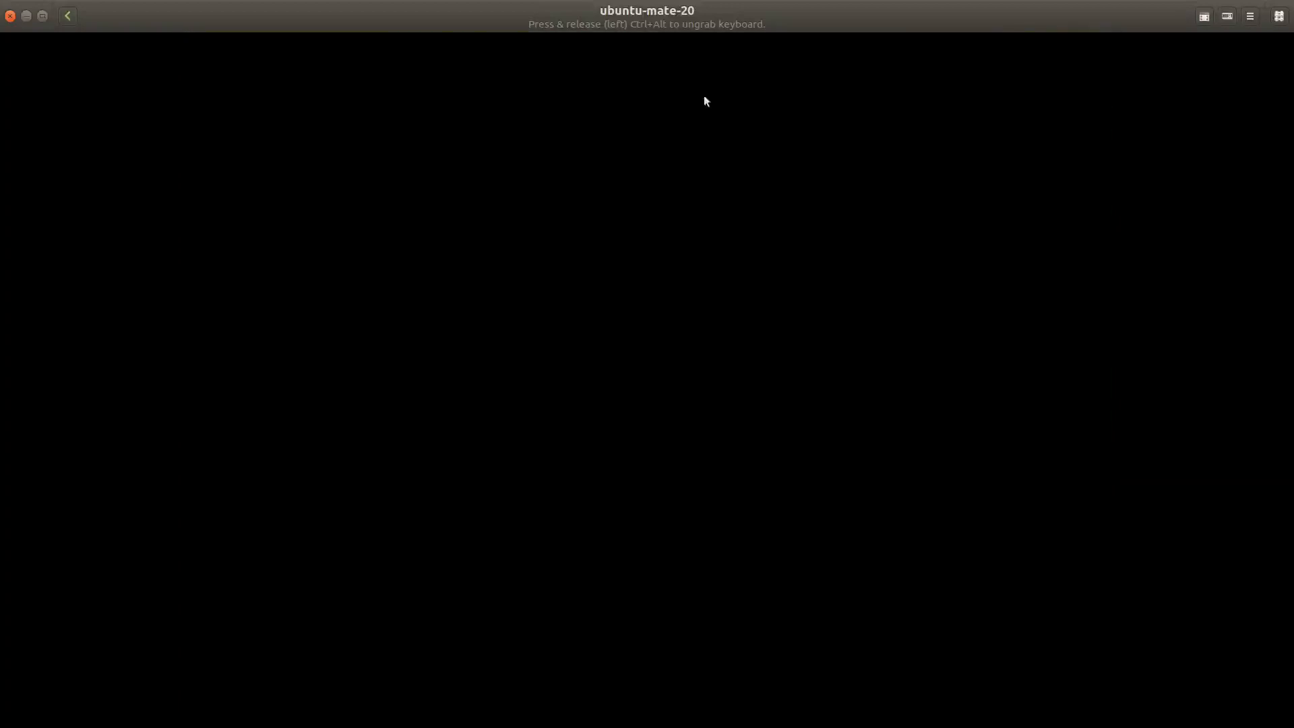
mouse_move(626, 230)
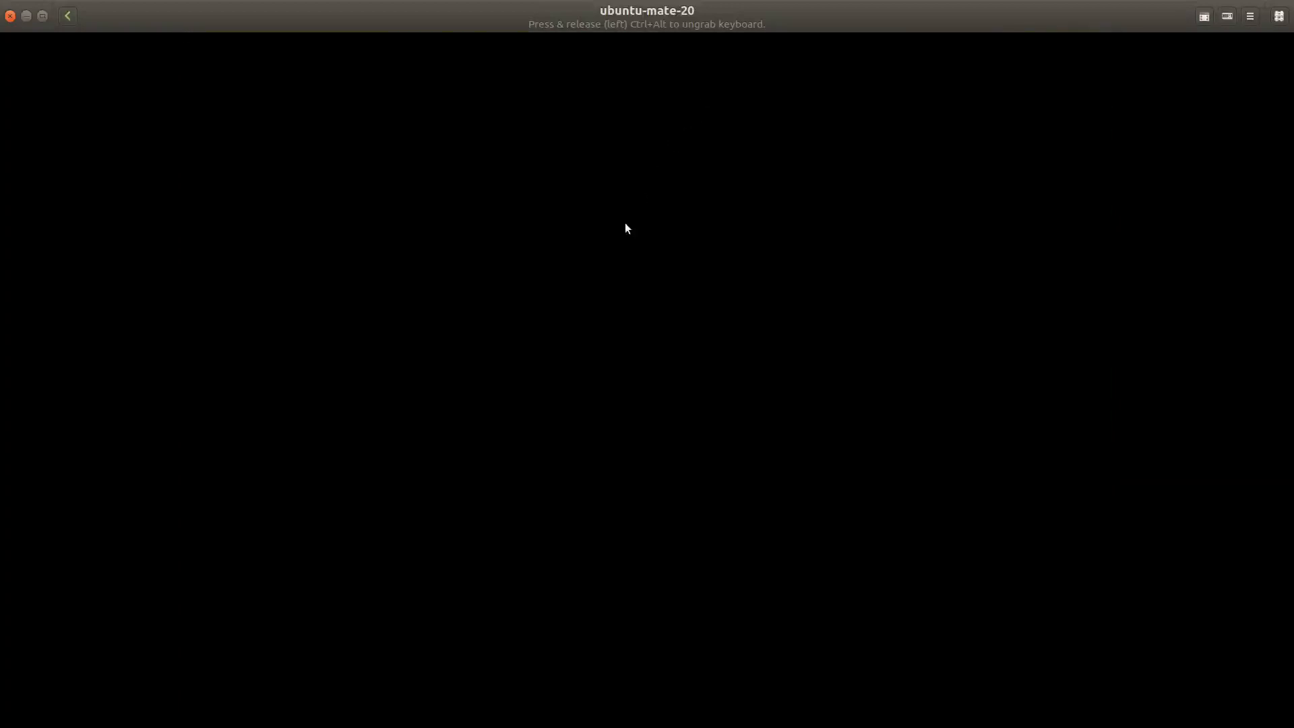
mouse_move(621, 225)
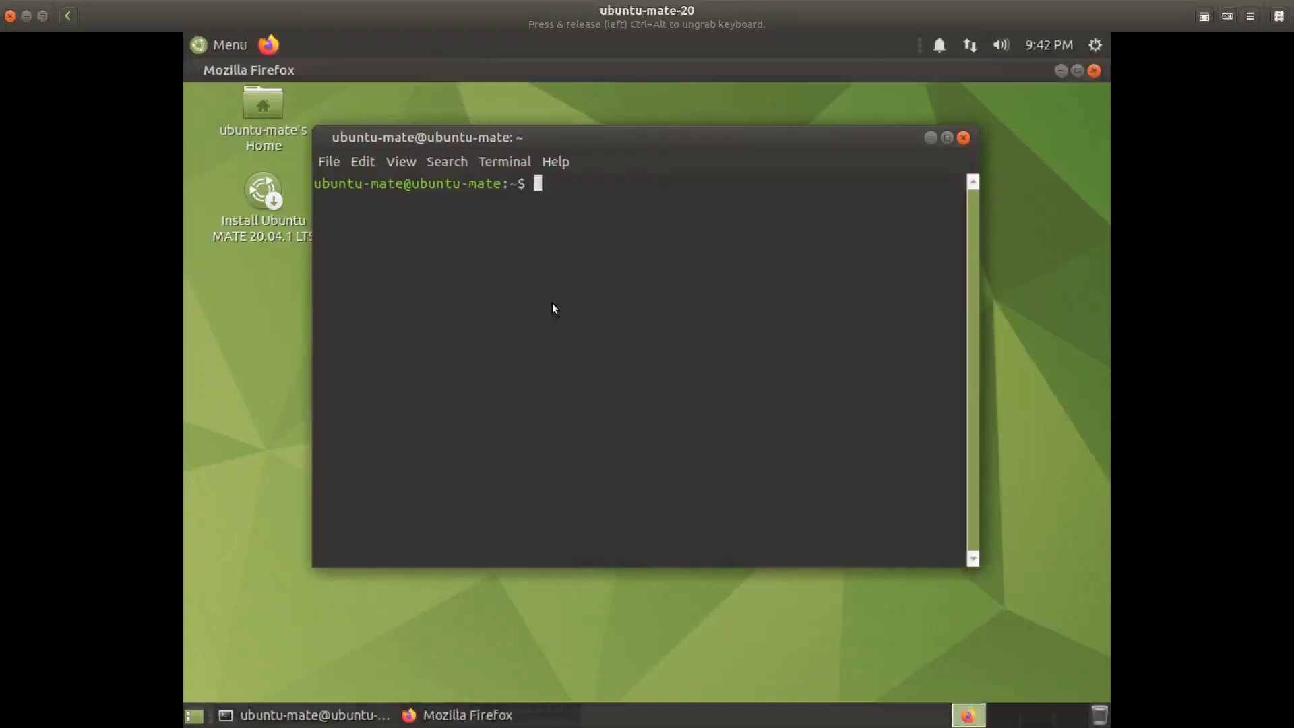
Step: Search Google for "sean reifschneider zfs encryption" in the live session's Firefox
left_click(466, 714)
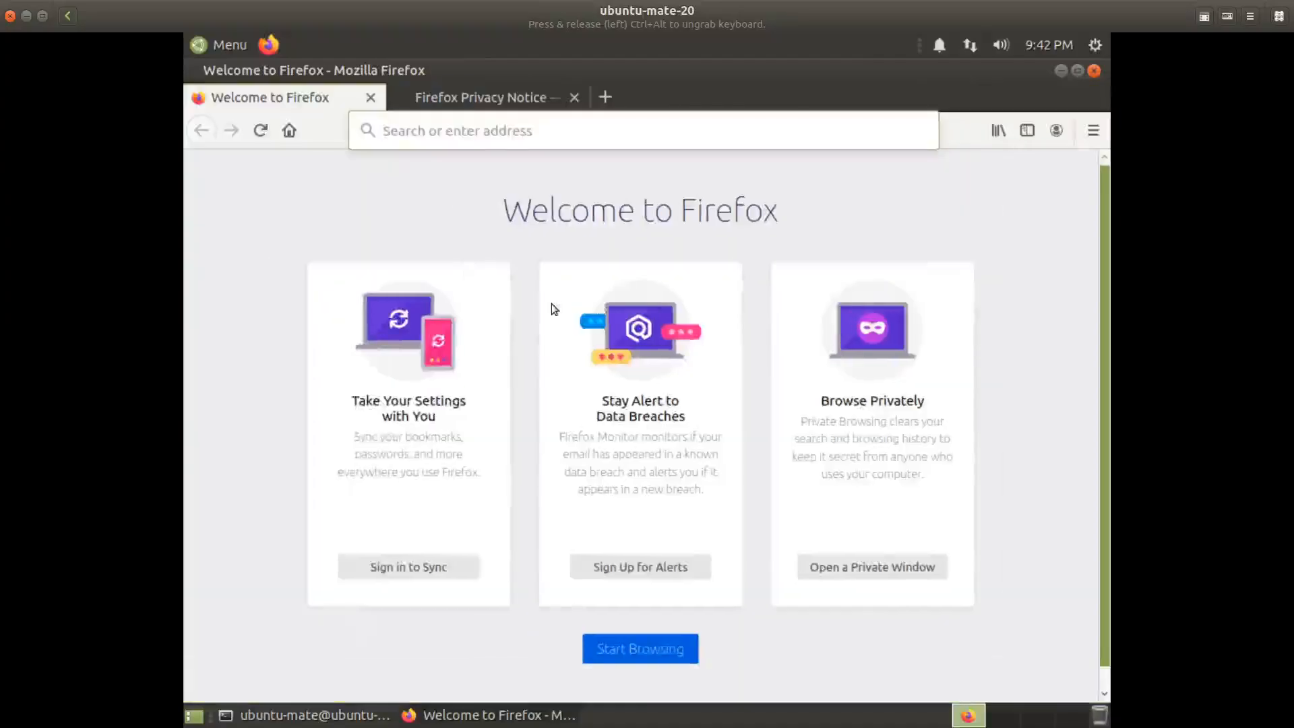
type("support.mozilla.org/")
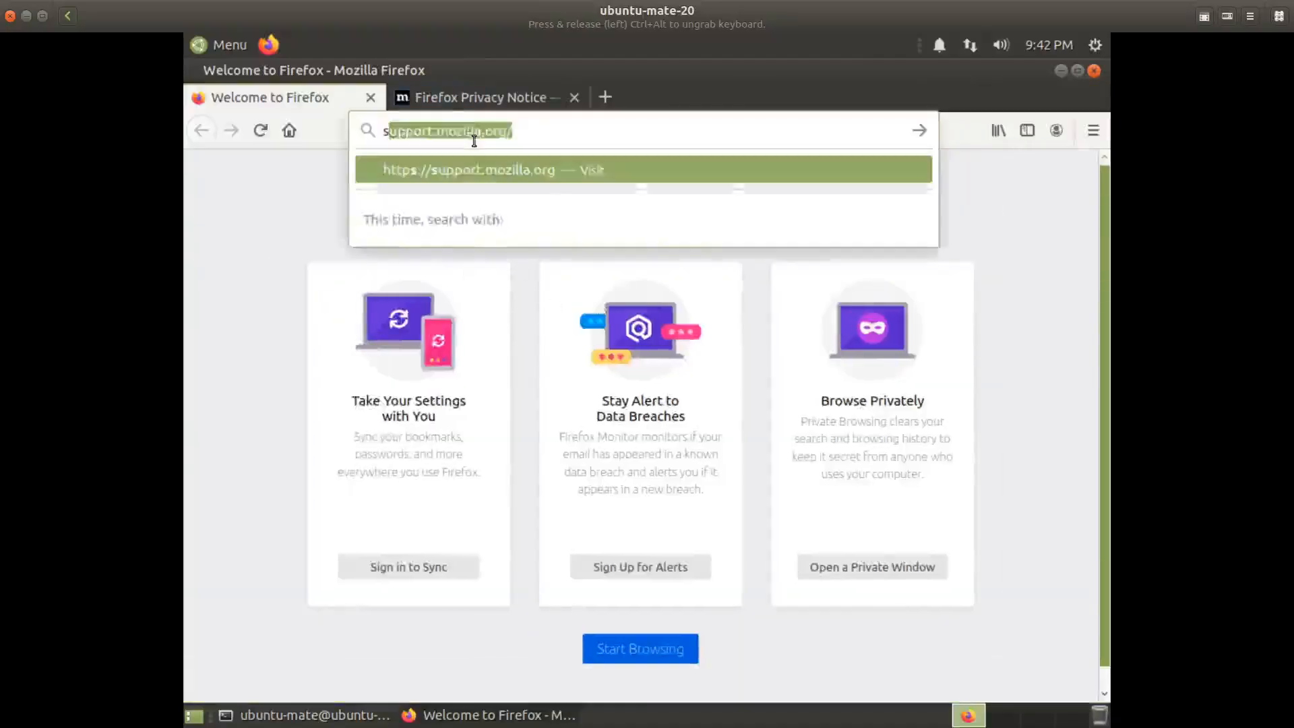
type("sean reif")
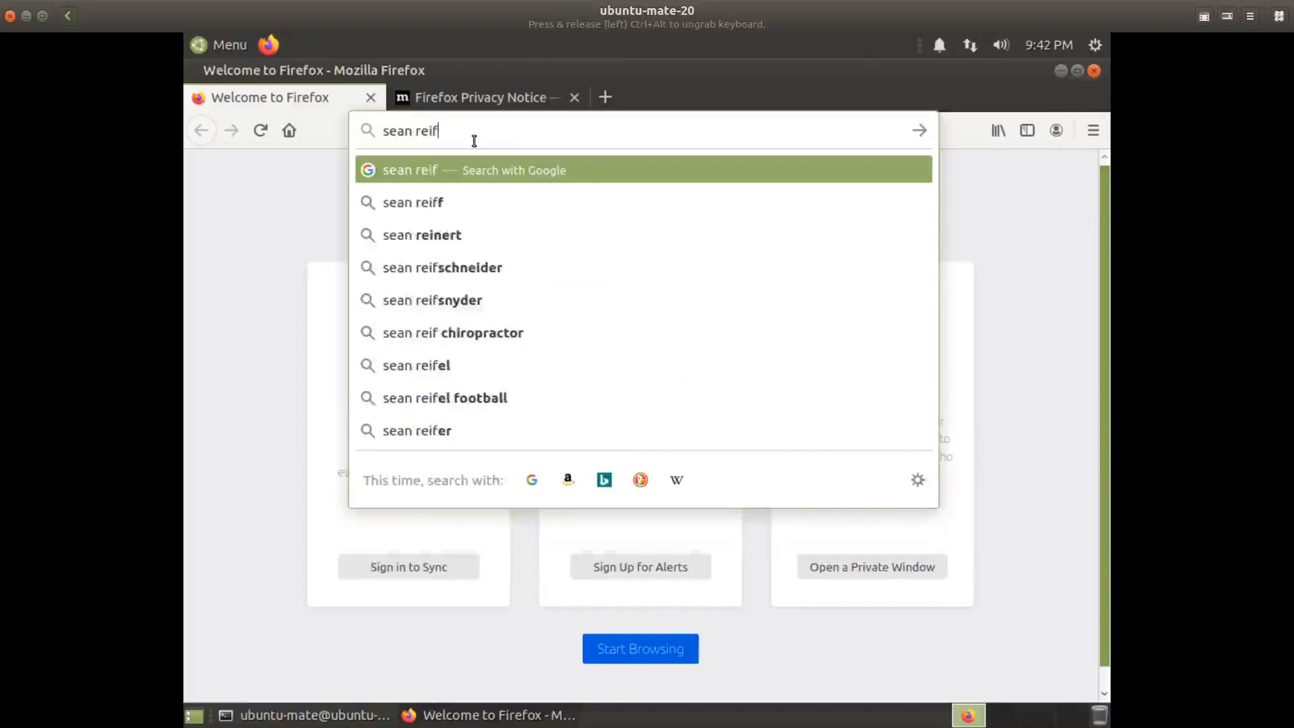
type("schneider")
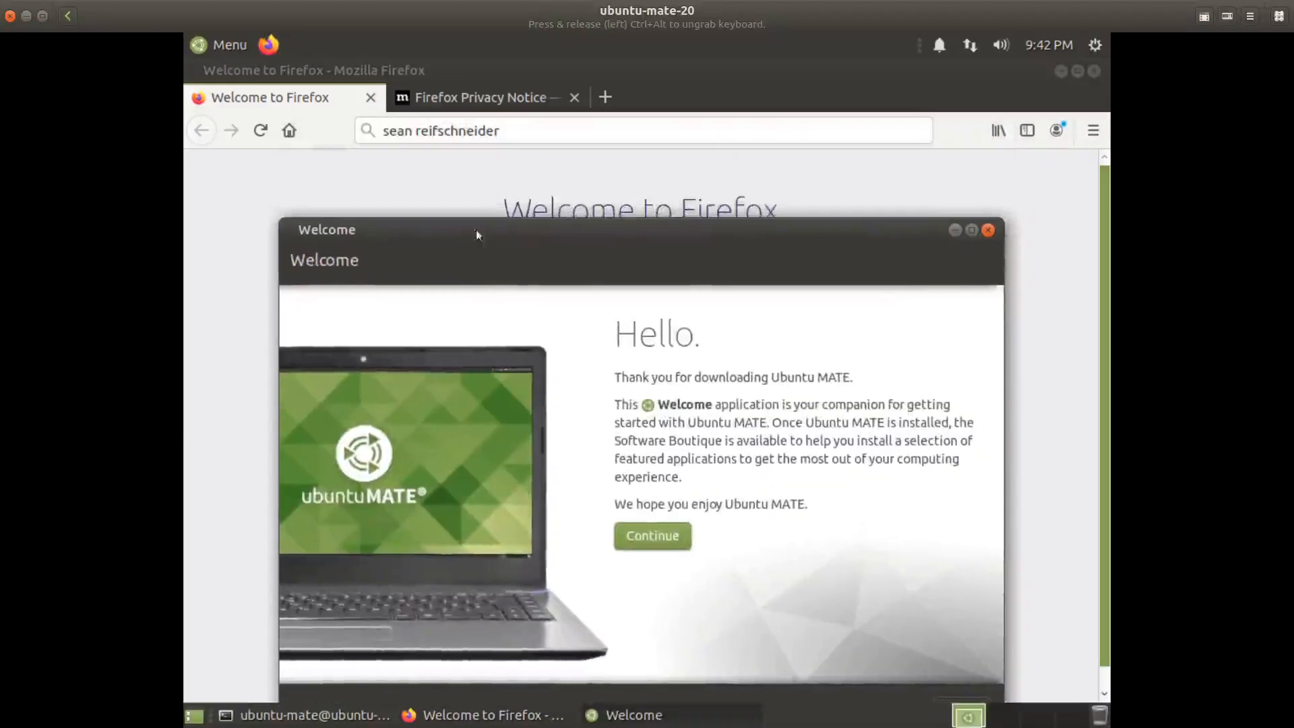
left_click(528, 130)
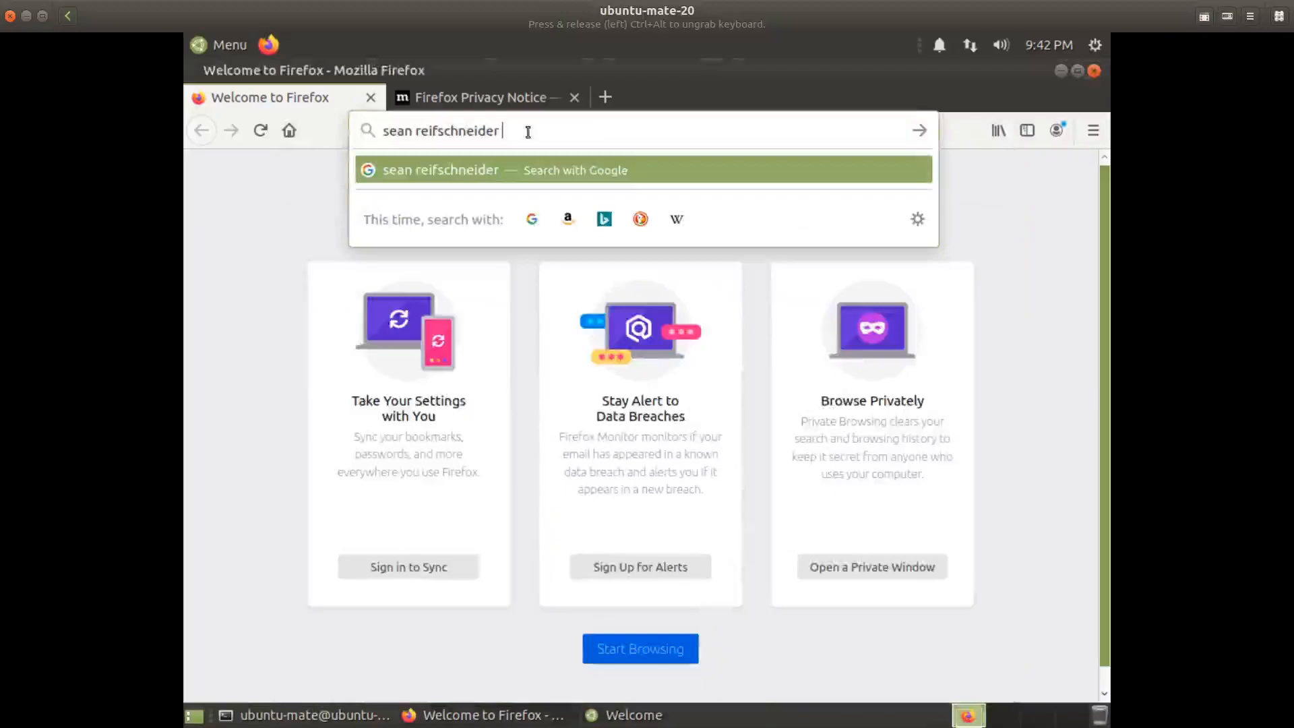
type("zfs")
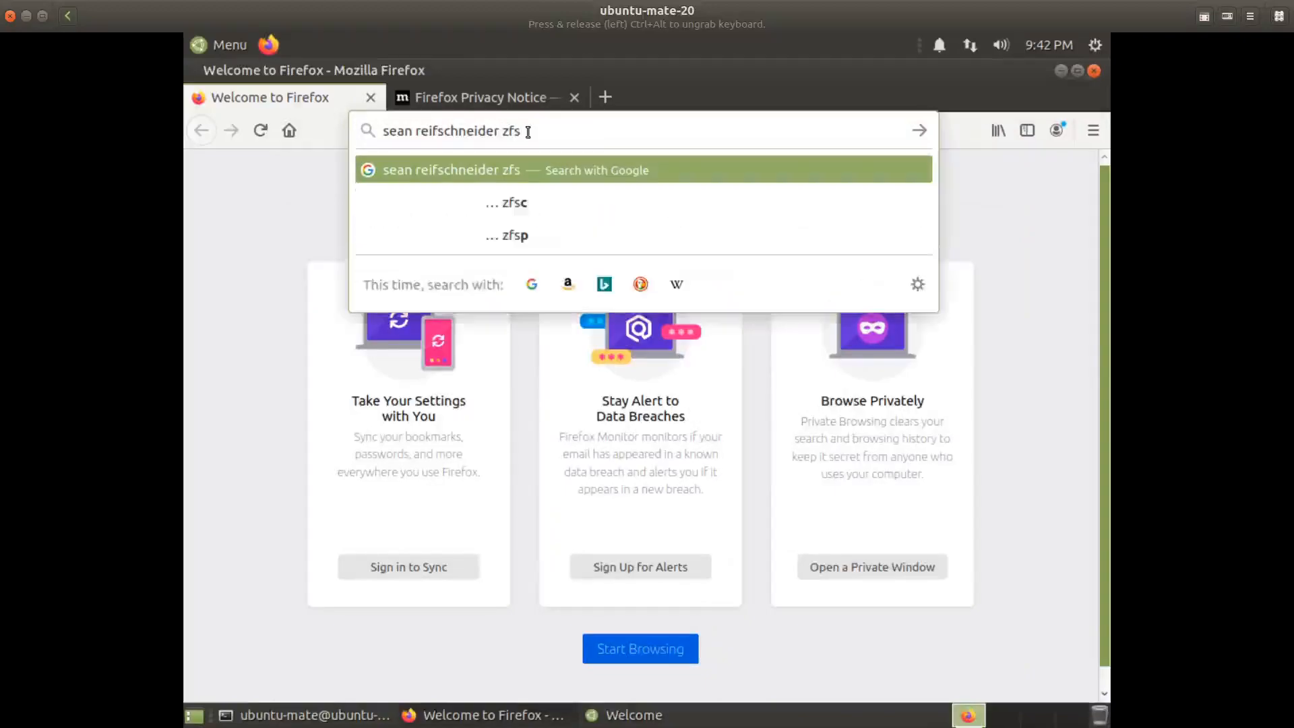
type("encr")
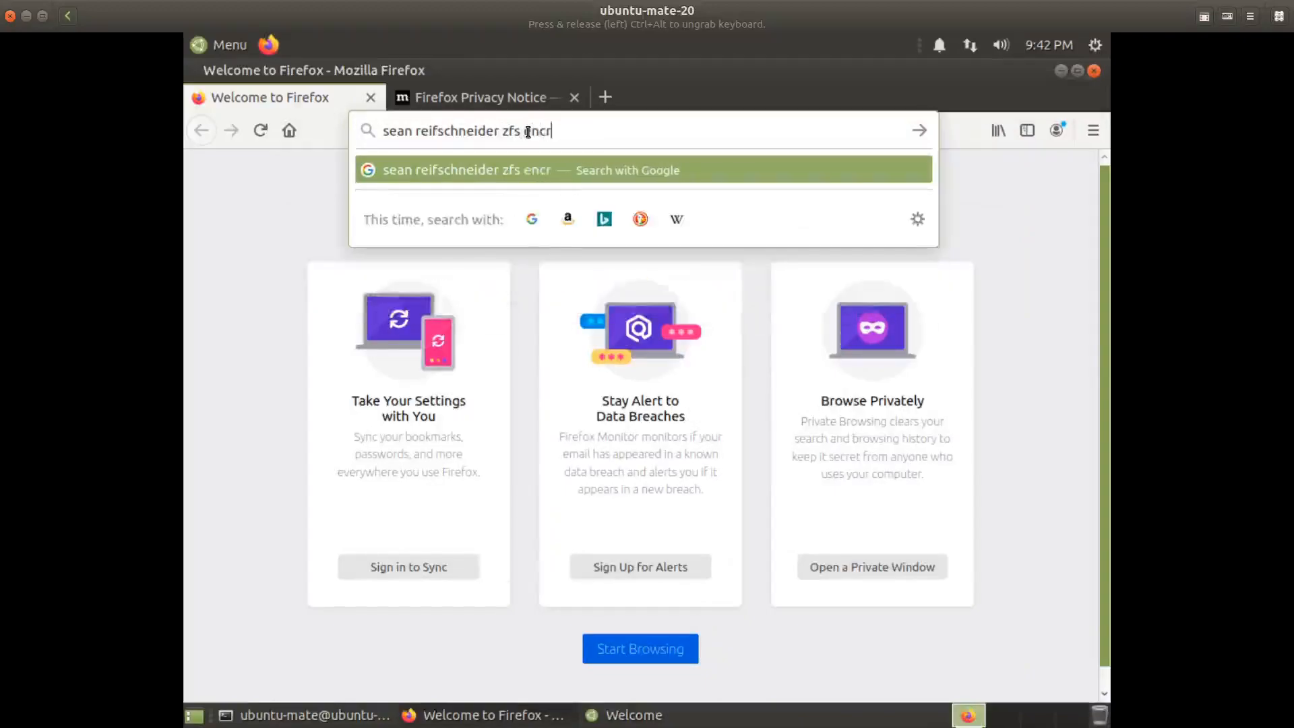
key("Return")
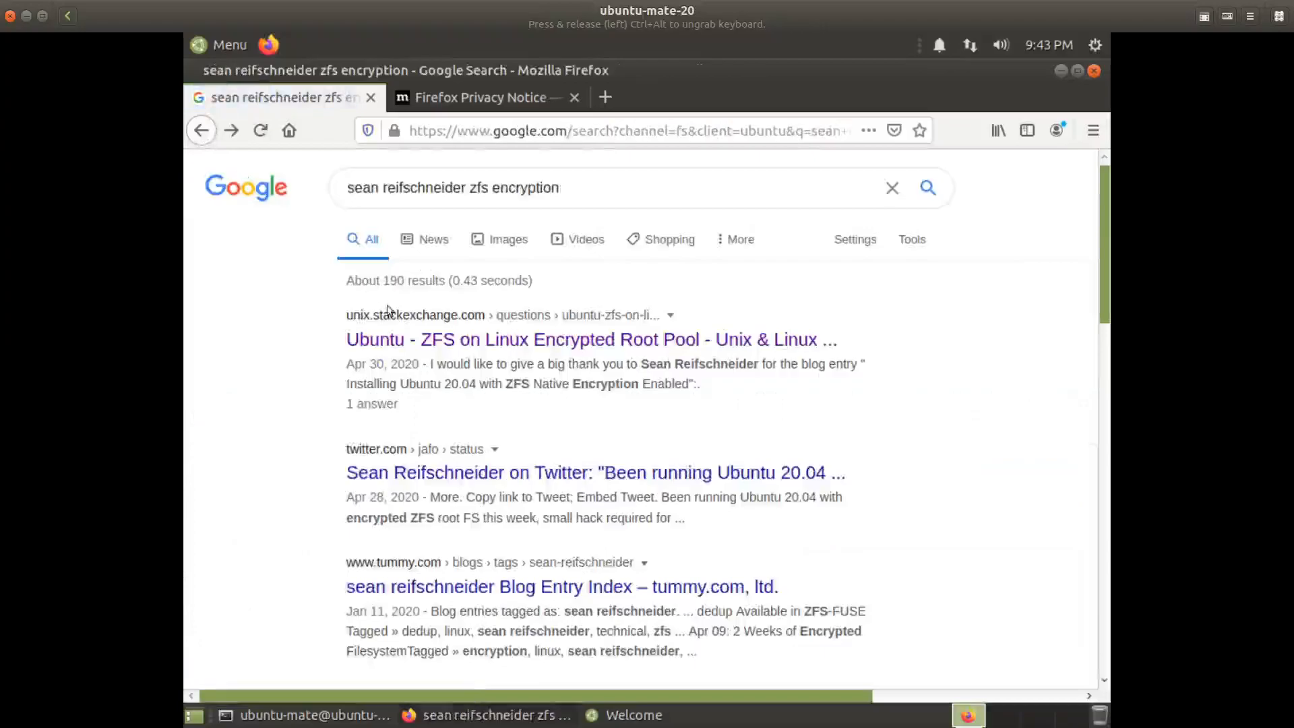
Step: View the Encrypting ZFS on Ubuntu 20.04 article's Steps and highlight its four -O option lines
left_click(594, 472)
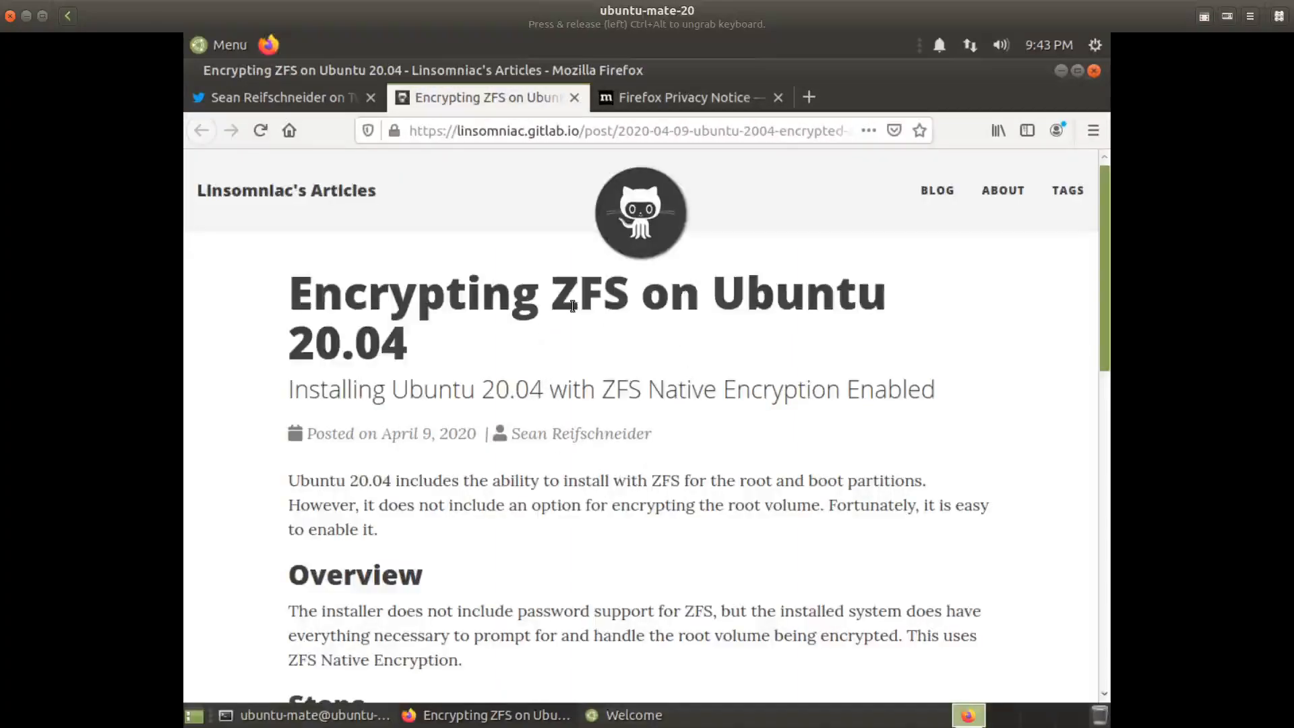
mouse_move(553, 296)
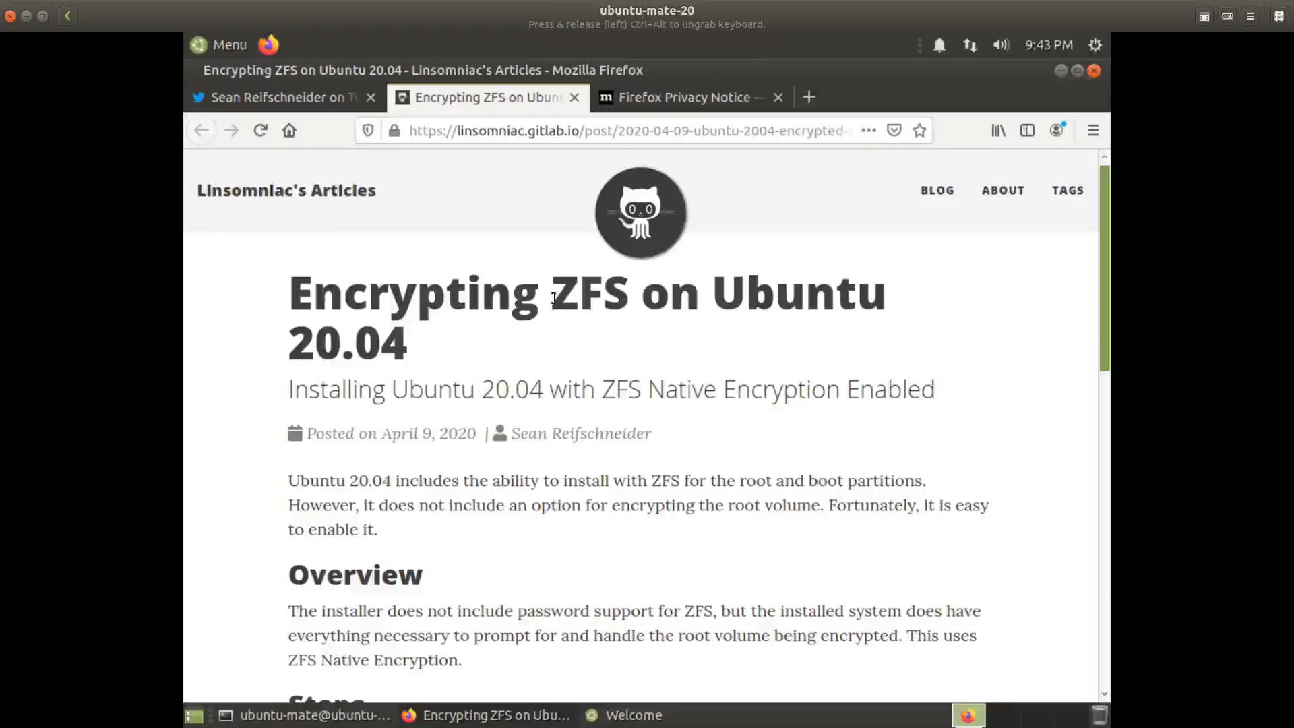
mouse_move(648, 356)
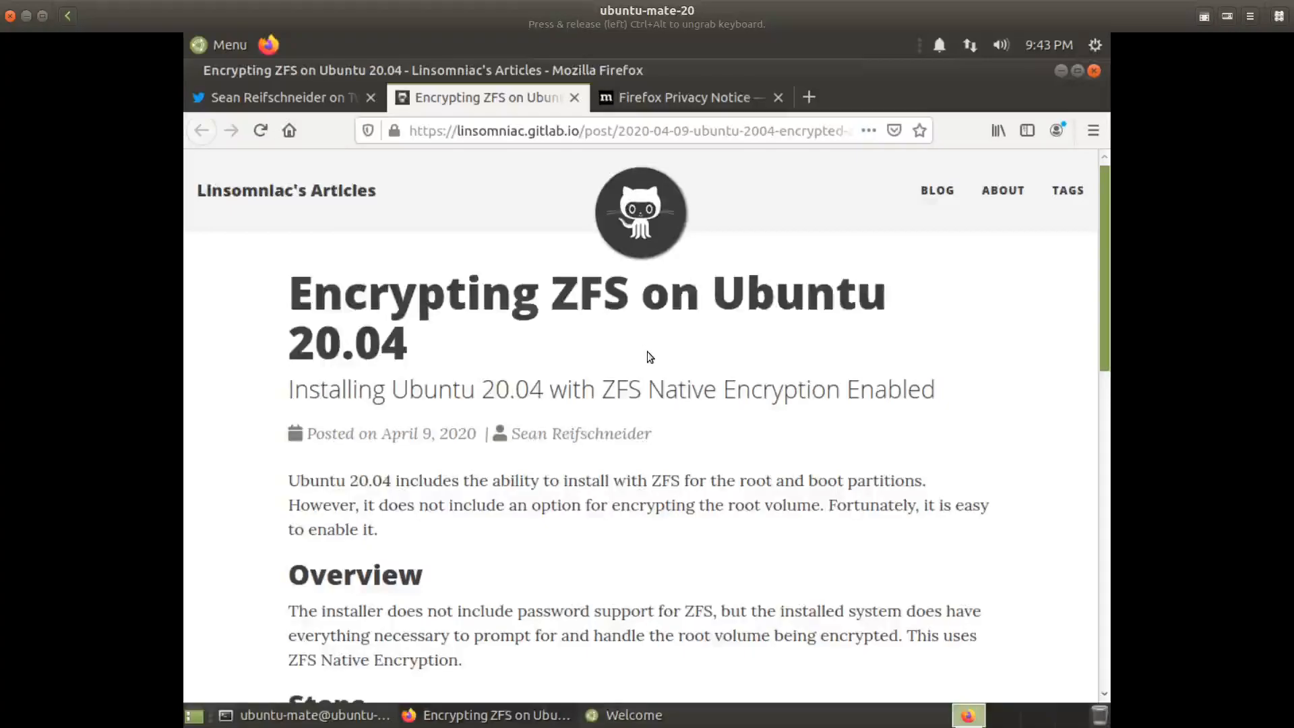
scroll("down", 3)
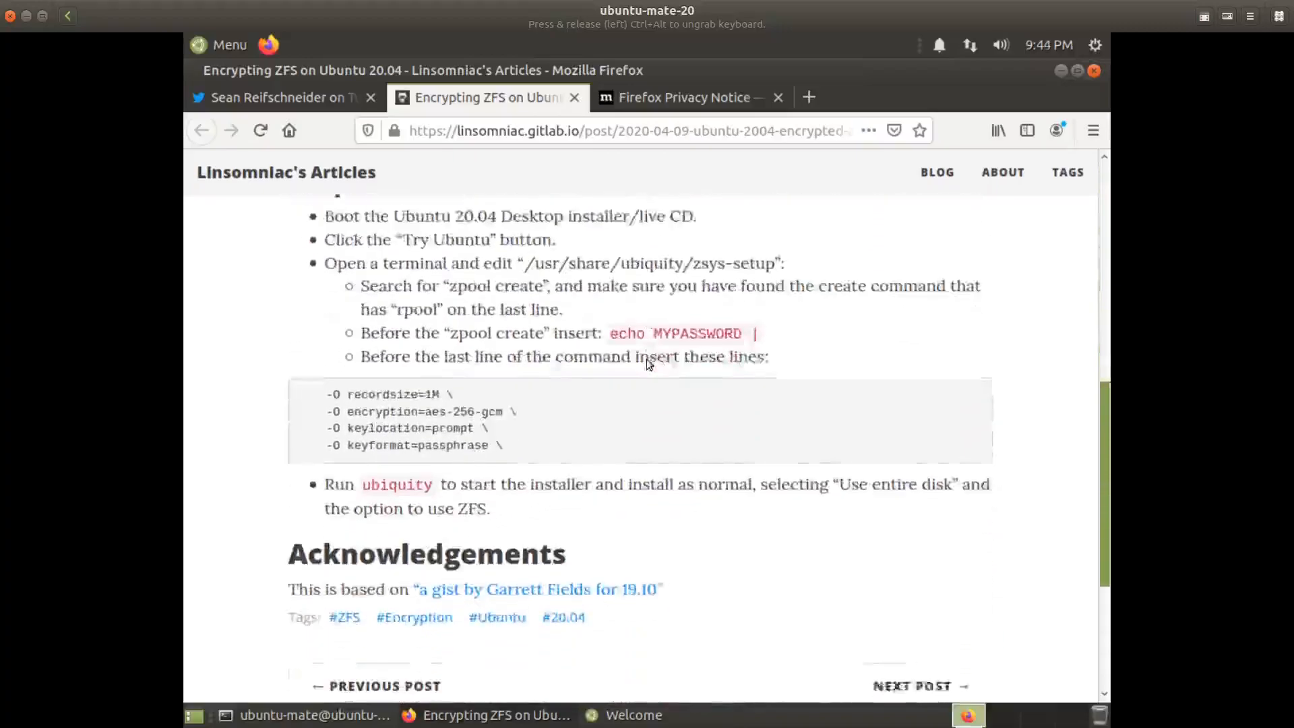
scroll("down", 3)
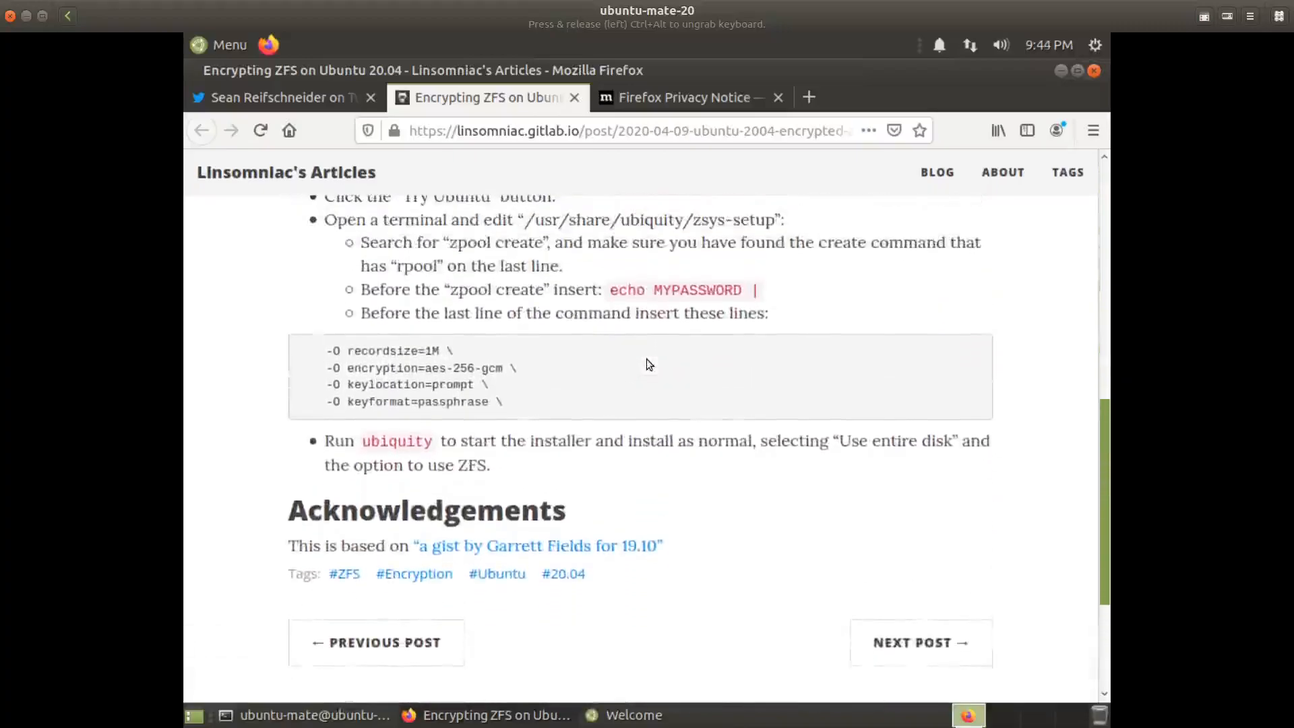
scroll("up", 3)
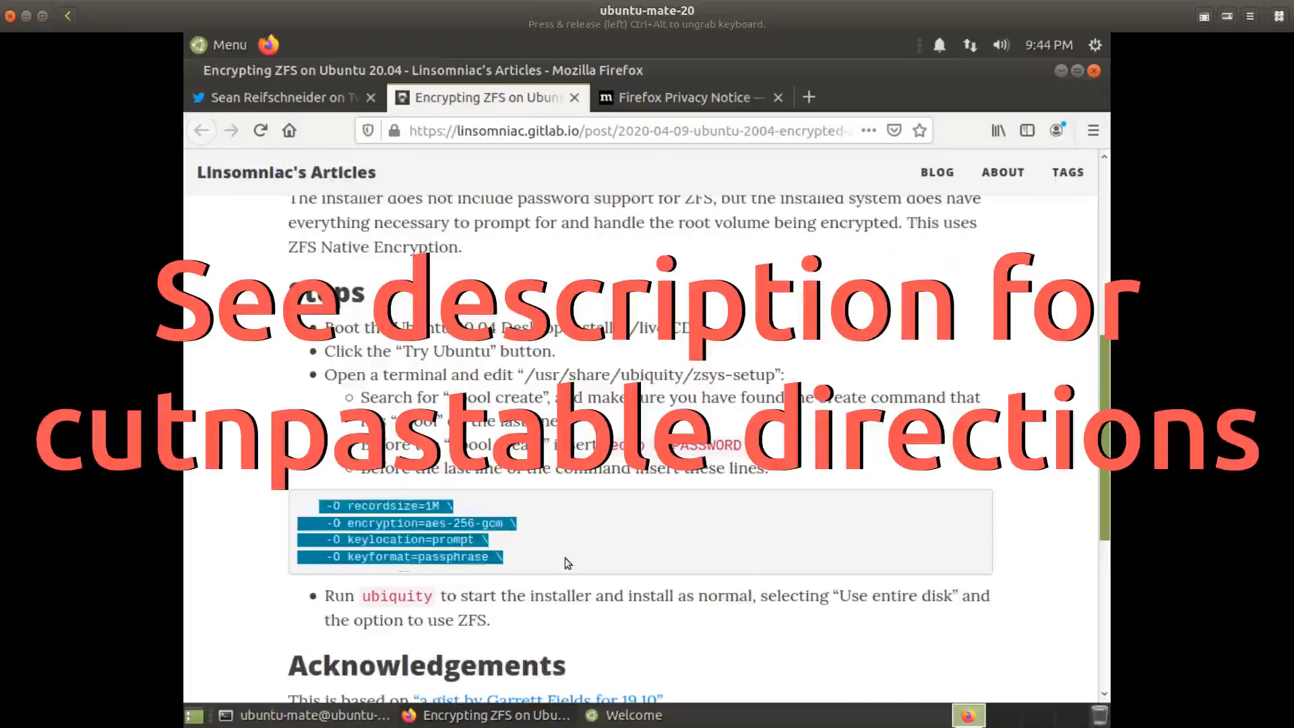
mouse_move(460, 560)
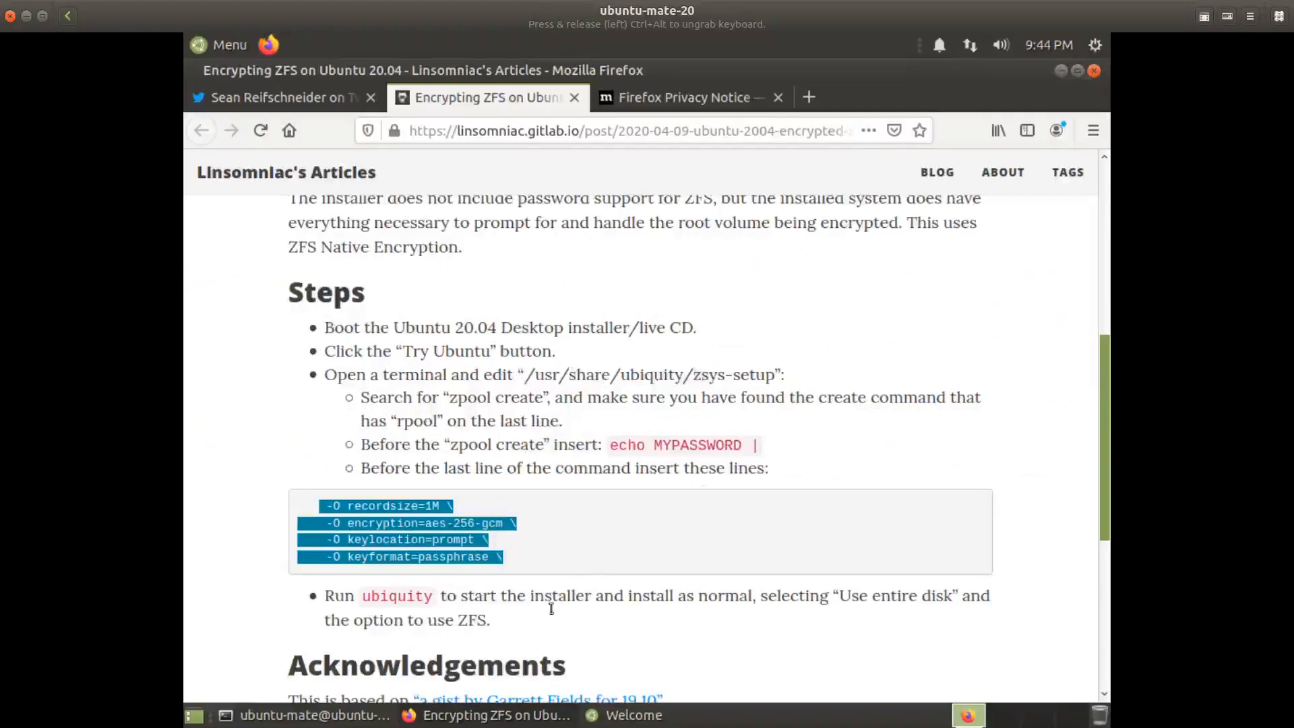
Step: From a root shell, edit /usr/share/ubiquity/zsys-setup in vi
left_click(193, 715)
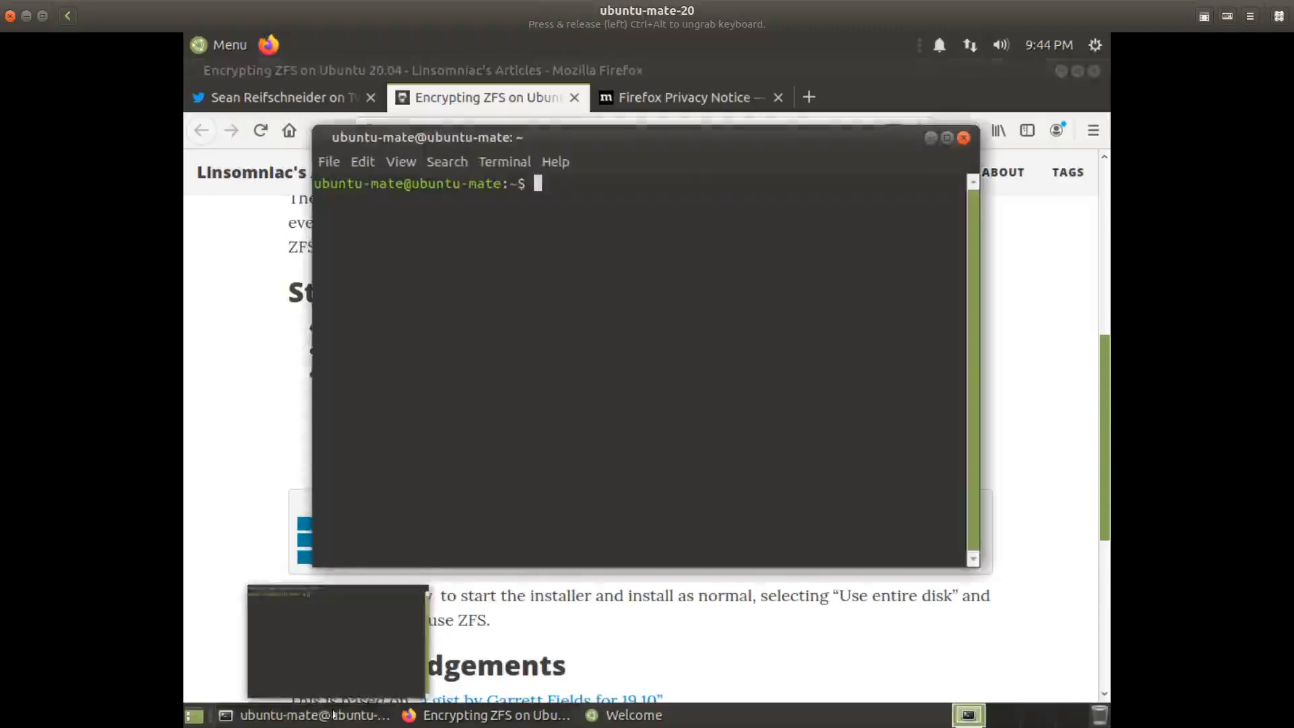
type("sudo su -")
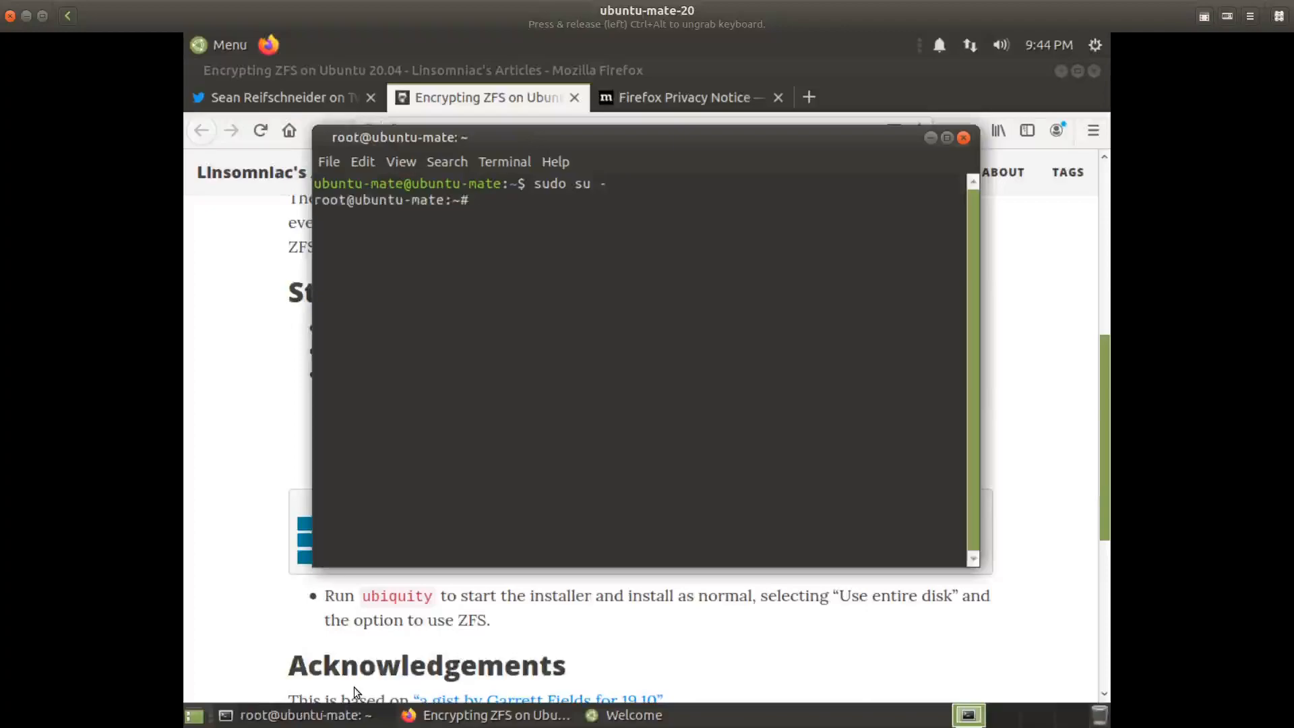
type("vi")
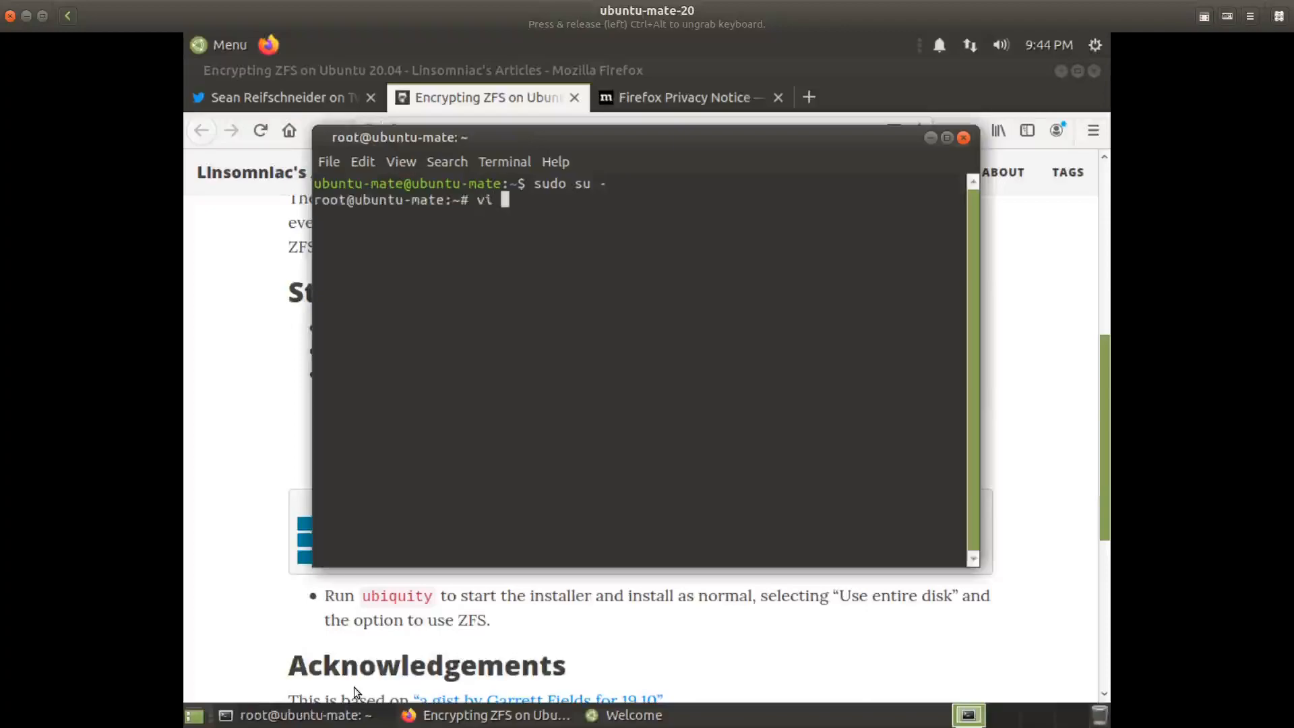
type("/usr")
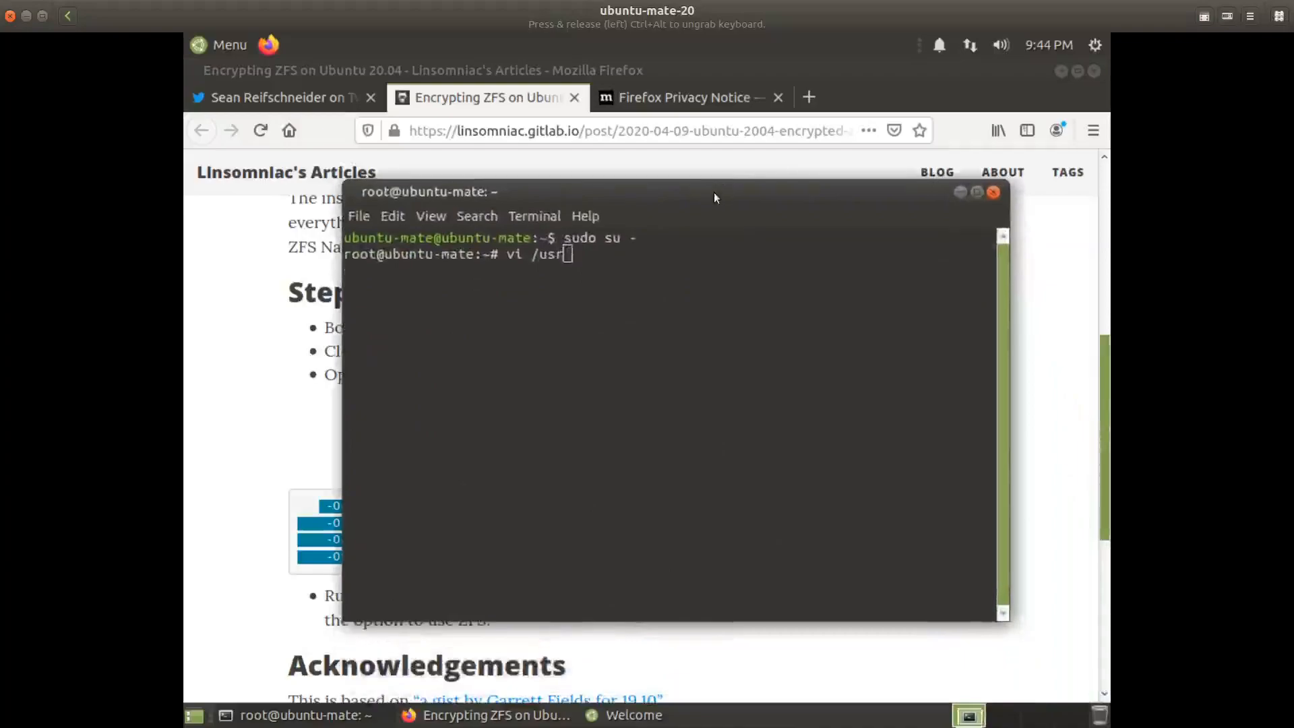
type("share/u")
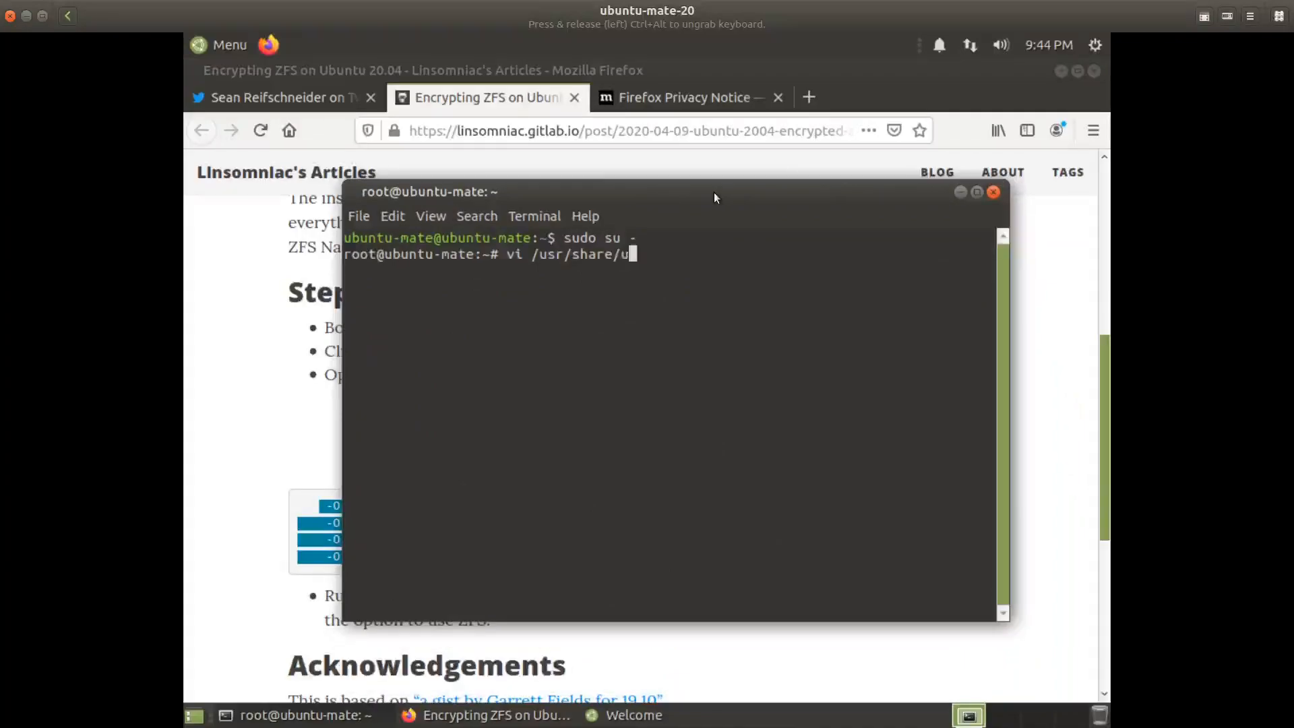
type("bi")
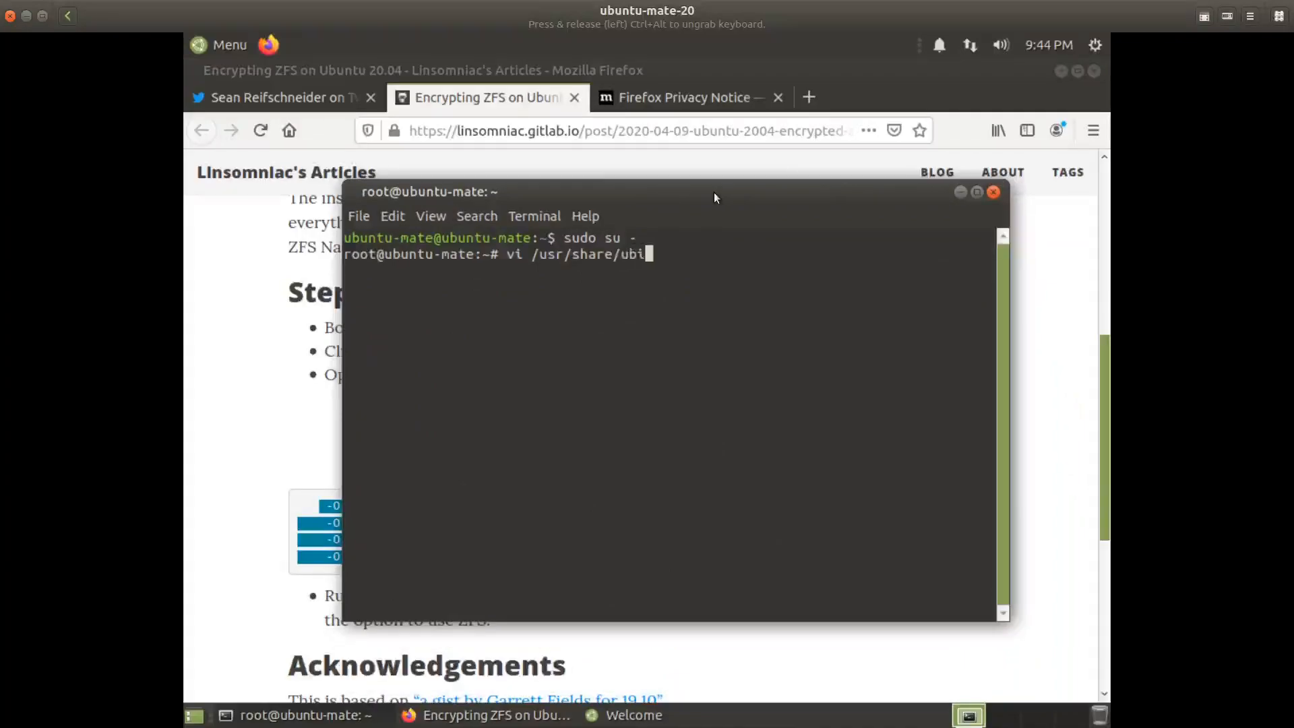
type("quity/zs")
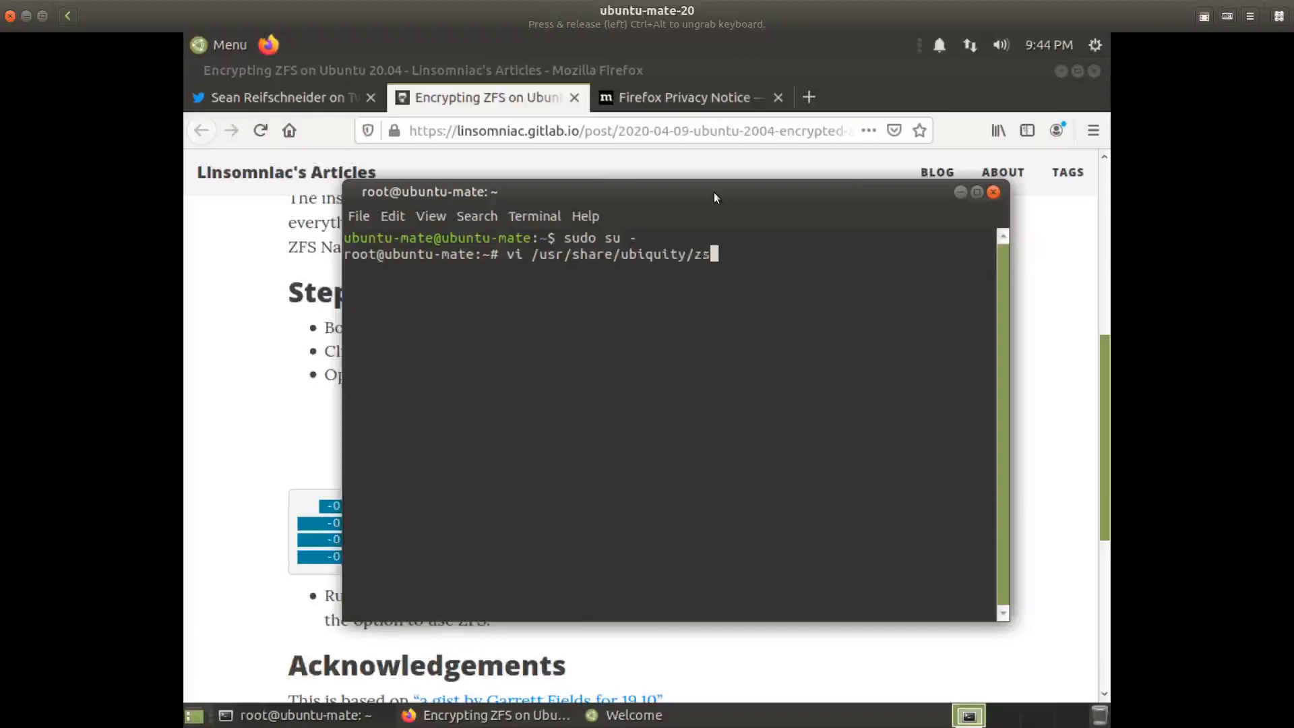
key("Return")
type("/")
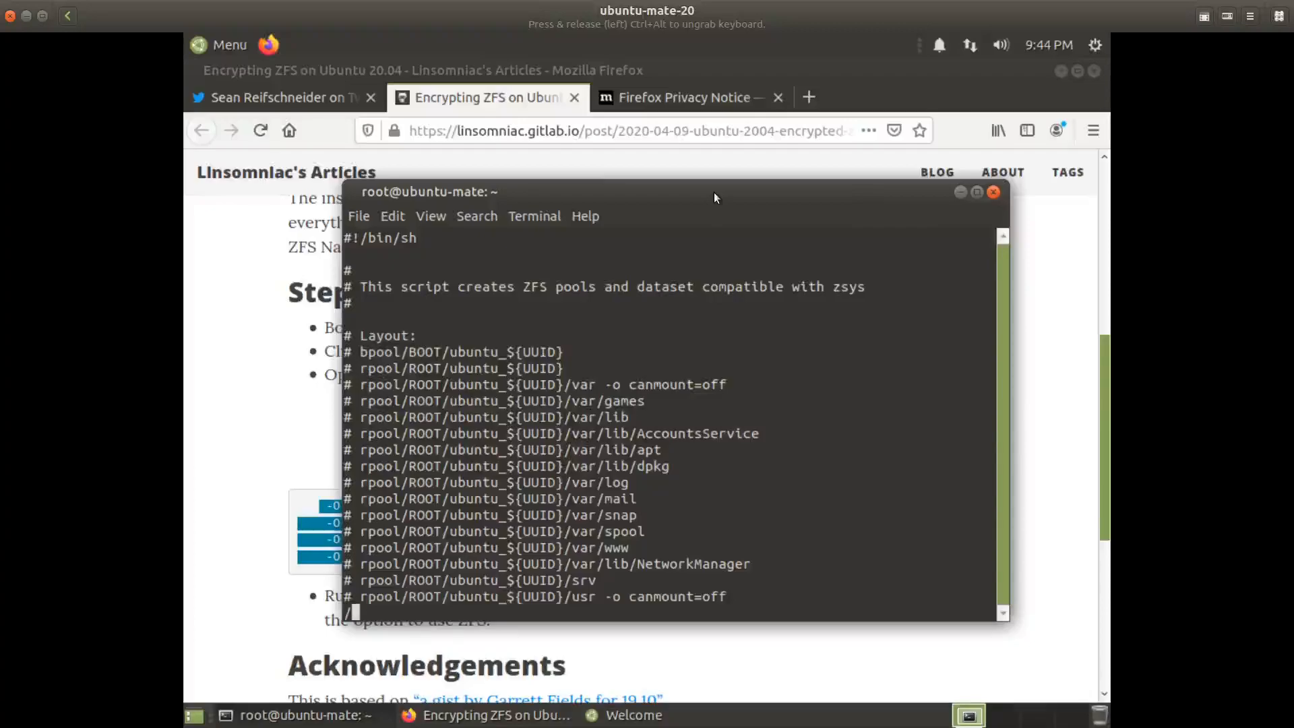
Step: Add -O encryption=aes-256-gcm, keylocation=prompt and keyformat=passphrase to the rpool zpool create command
type("z")
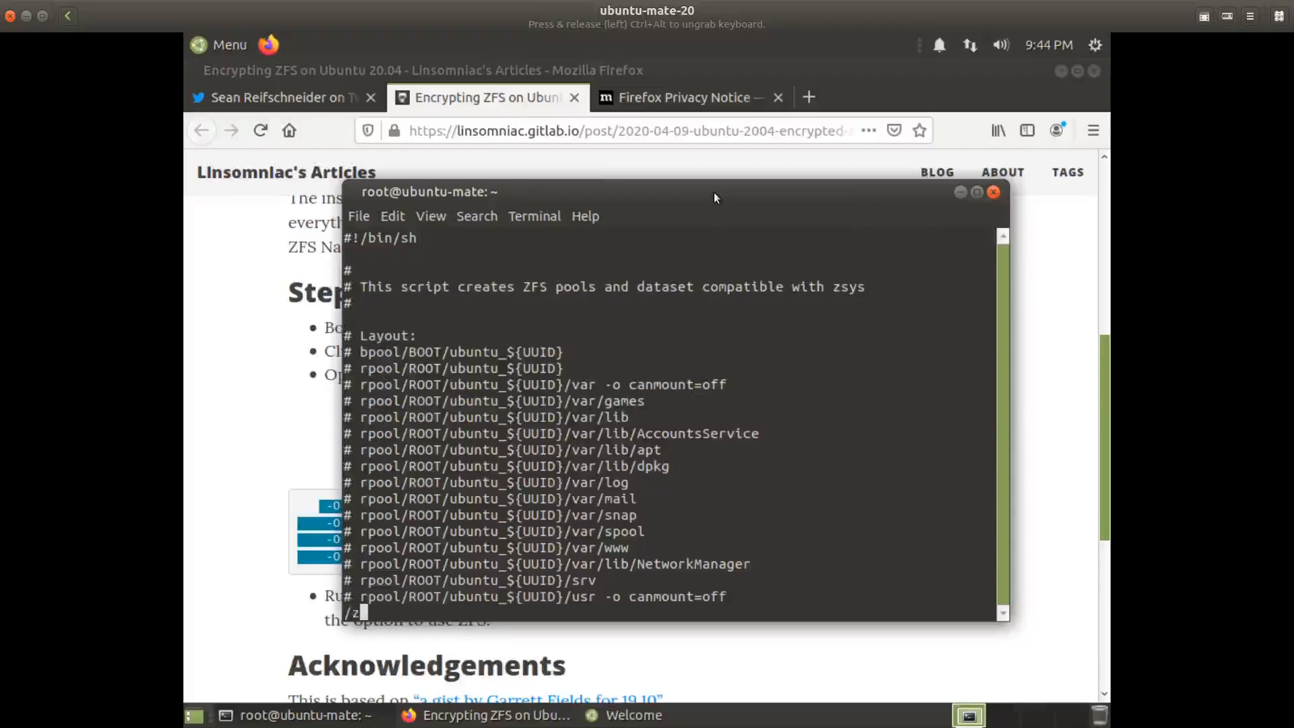
scroll("down", 3)
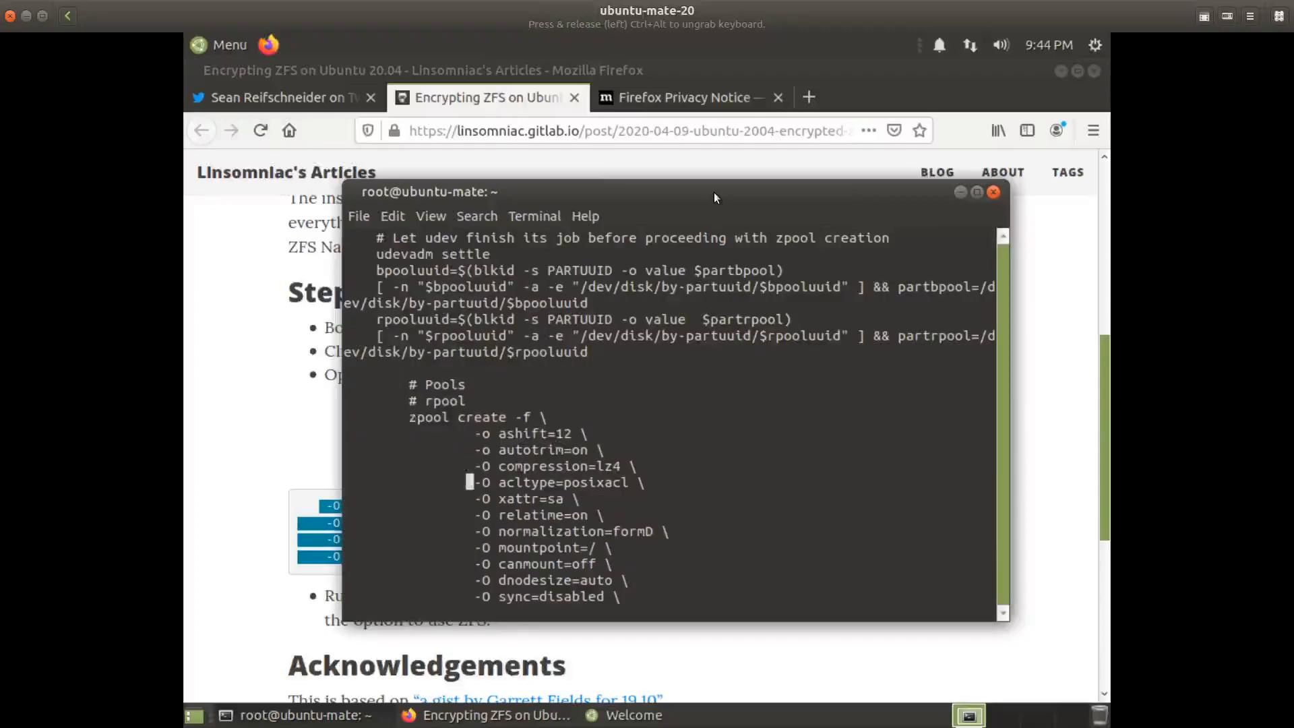
scroll("down", 3)
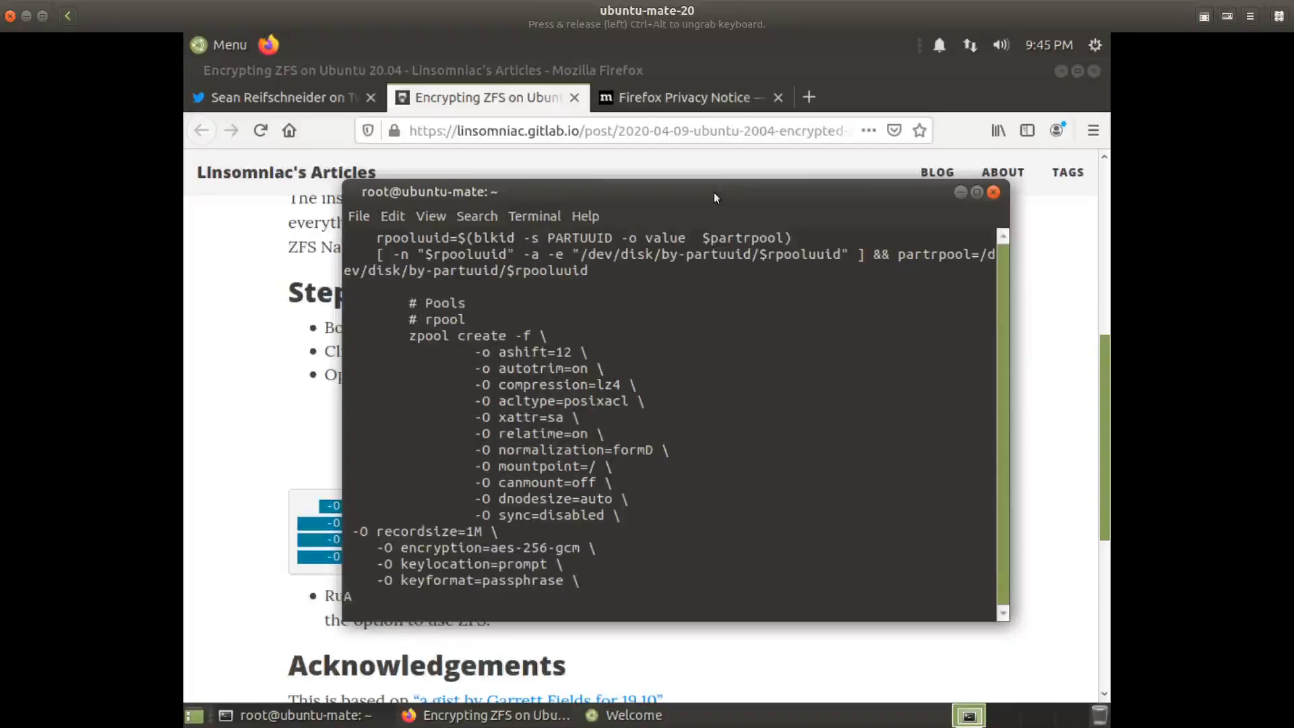
scroll("down", 3)
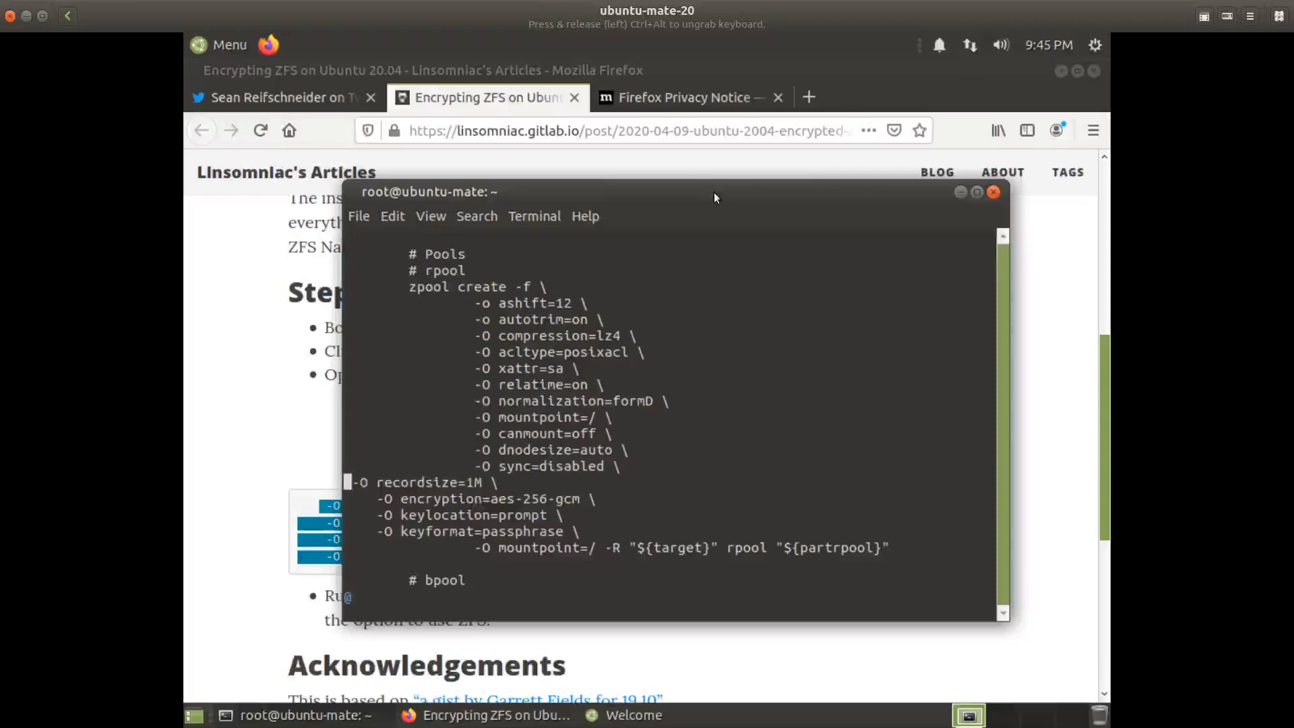
scroll("down", 3)
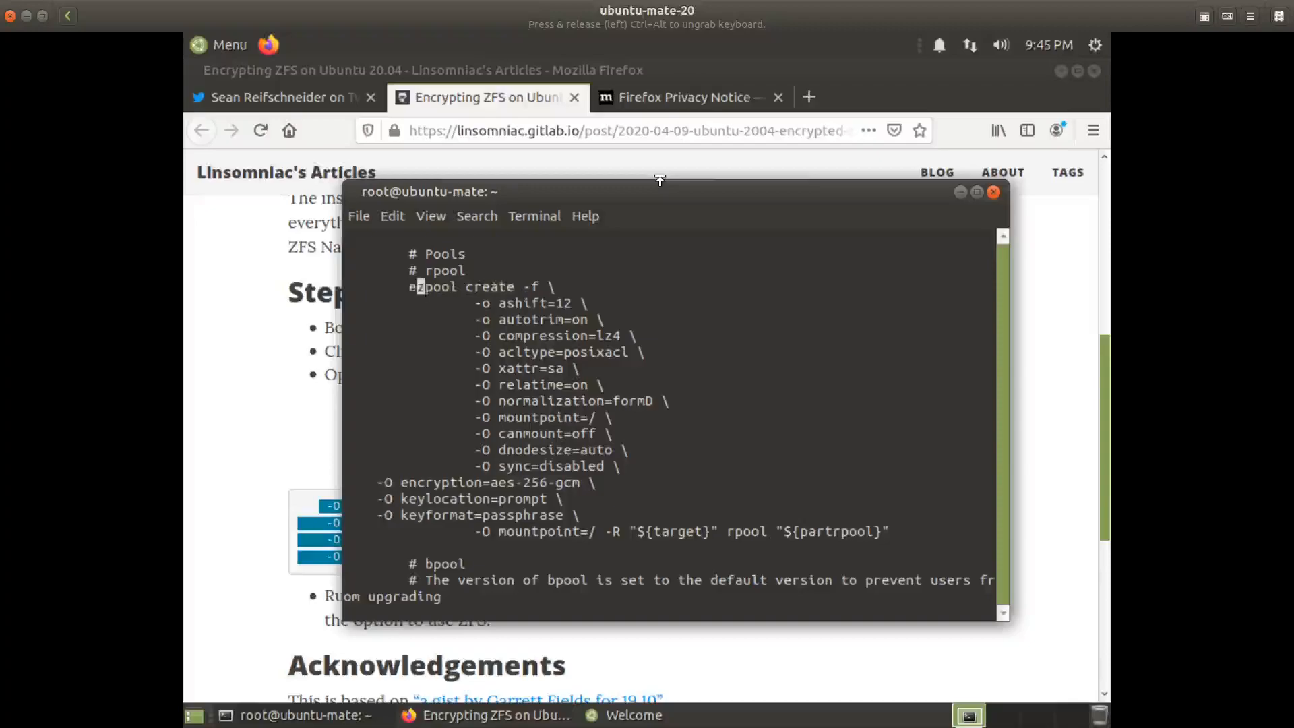
type("echo \"mypassword")
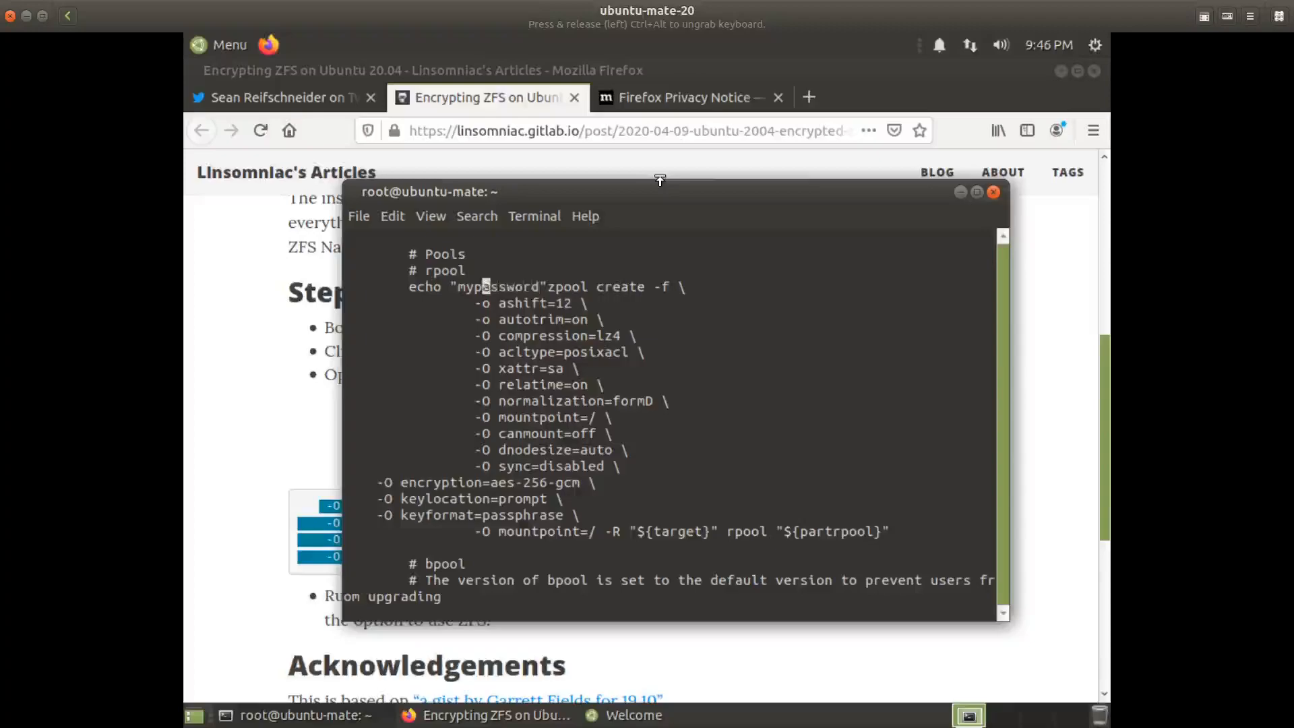
type("passphrase")
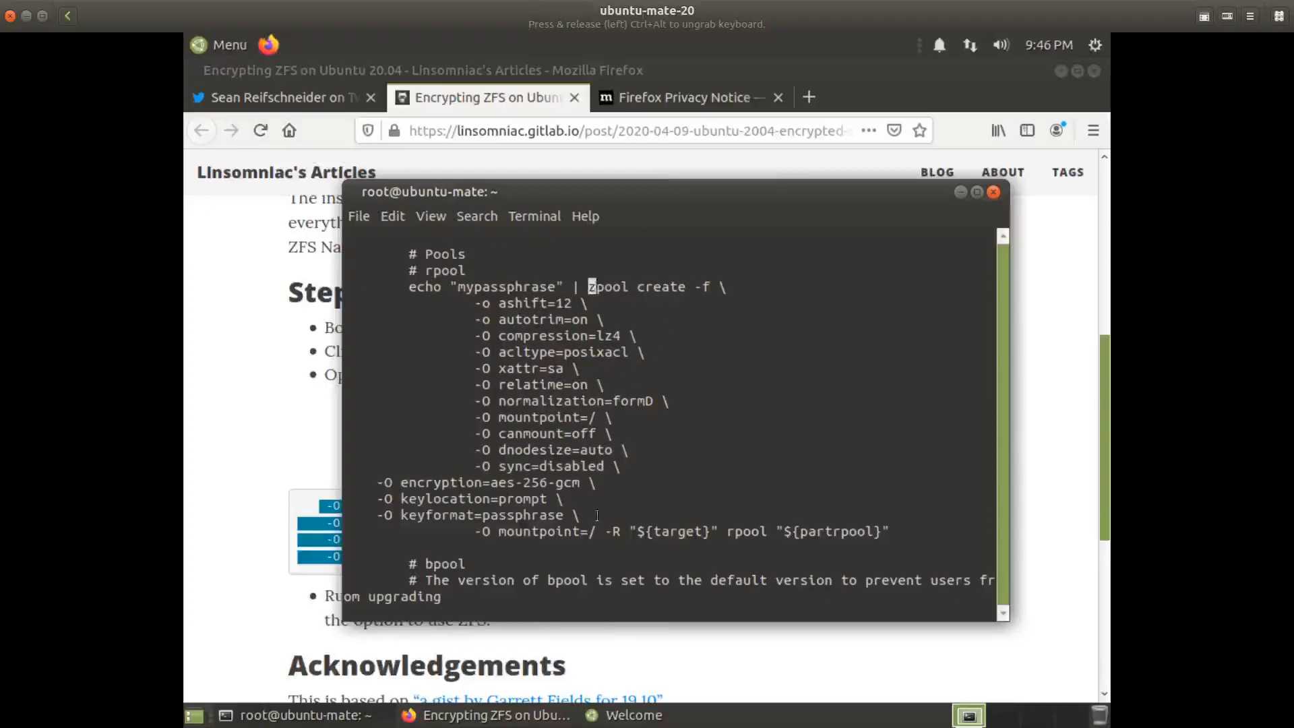
left_click(960, 192)
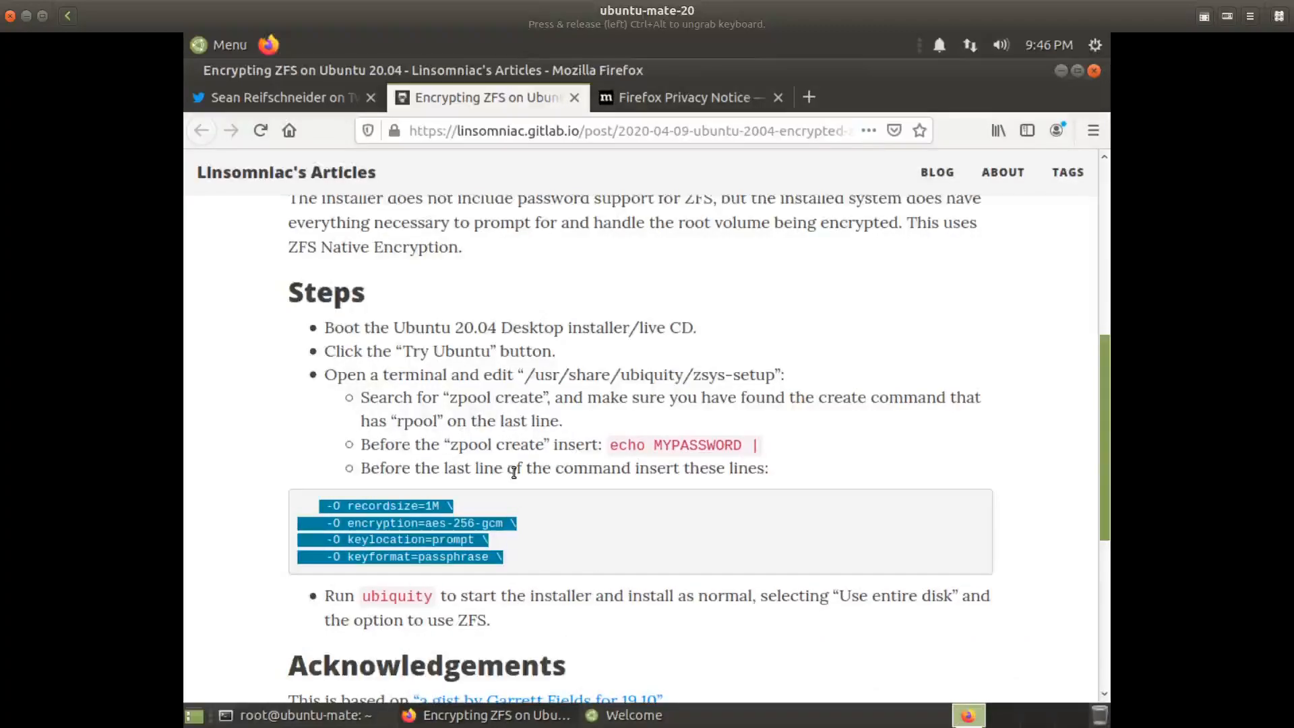
mouse_move(299, 715)
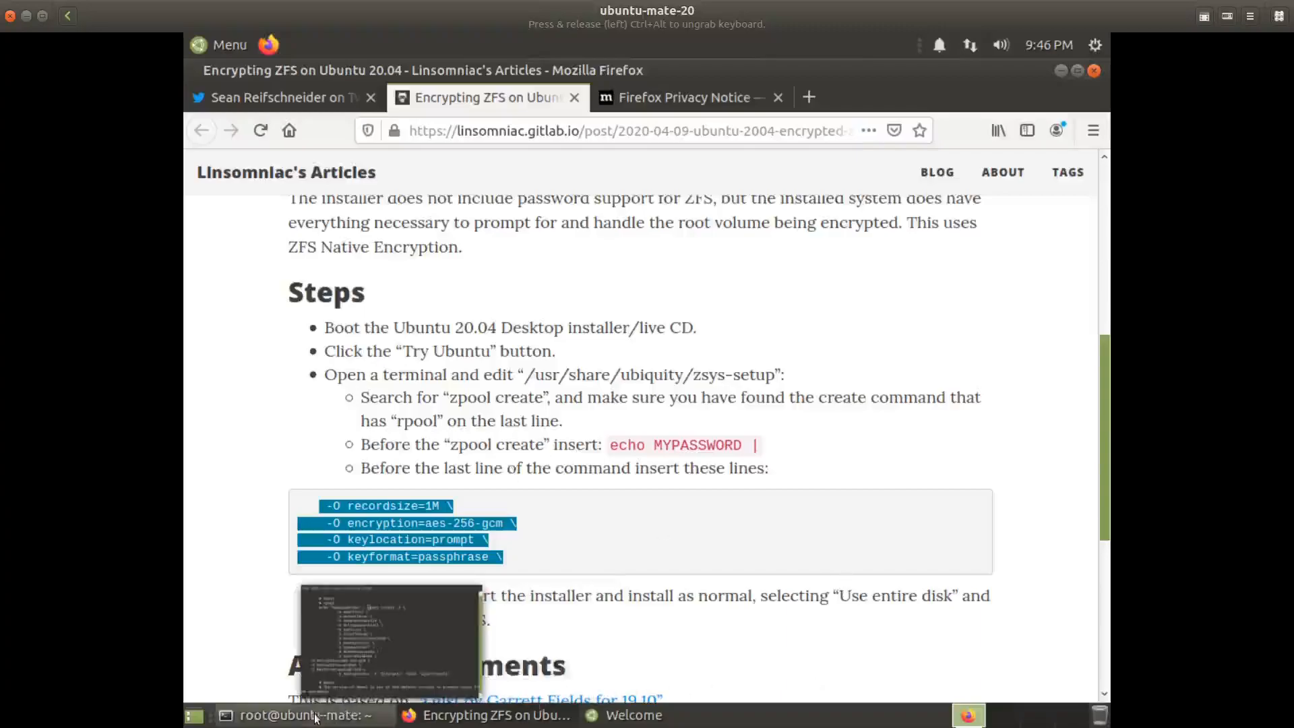
left_click(304, 715)
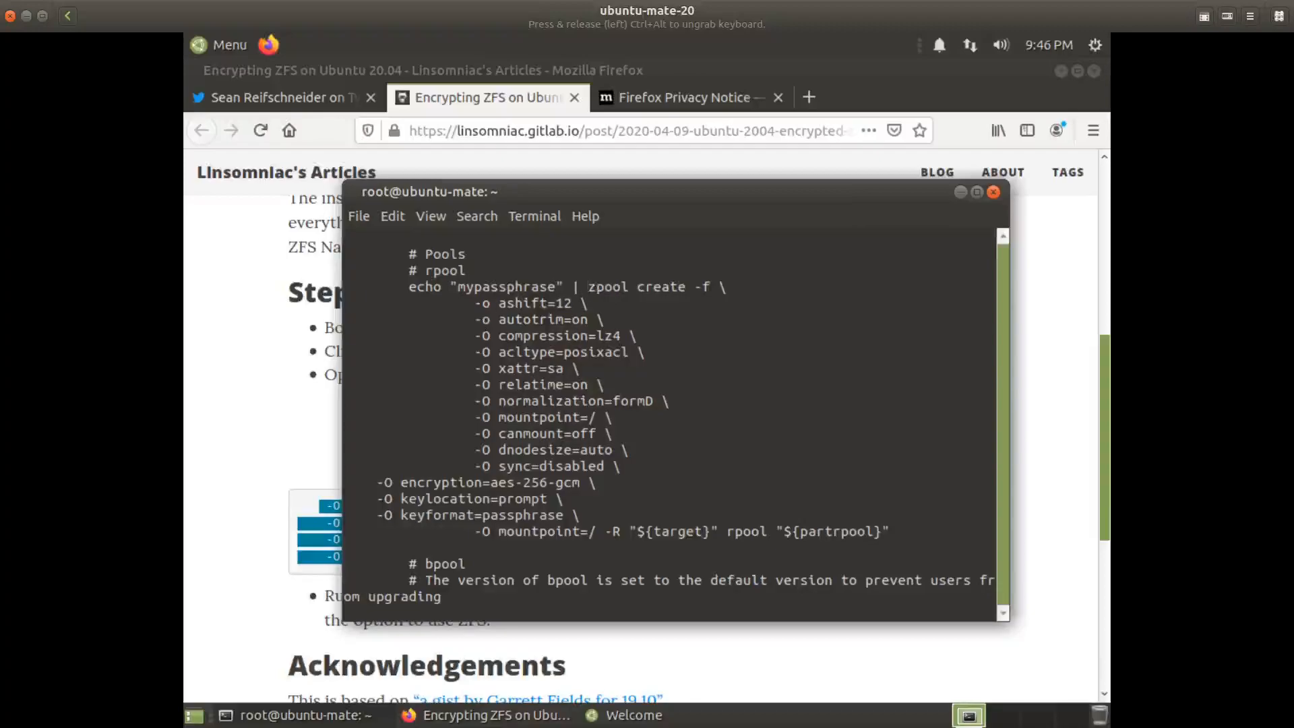
type(":wq")
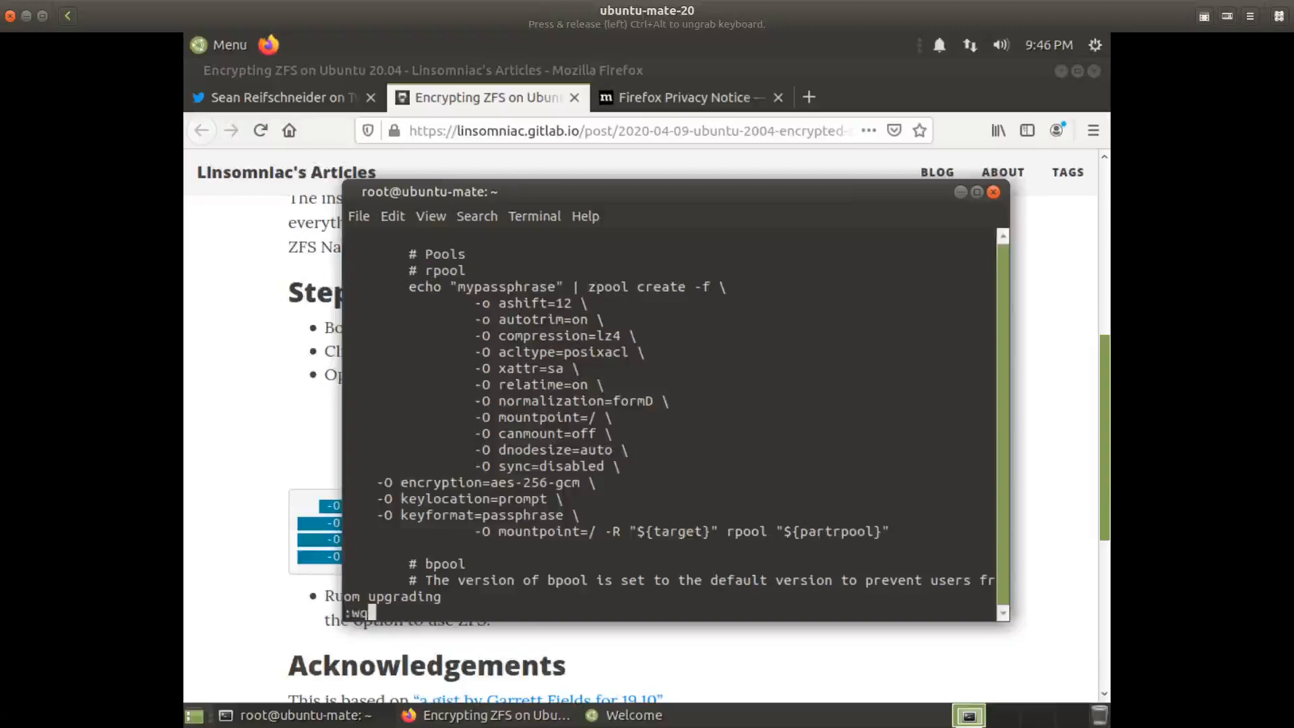
key("Return")
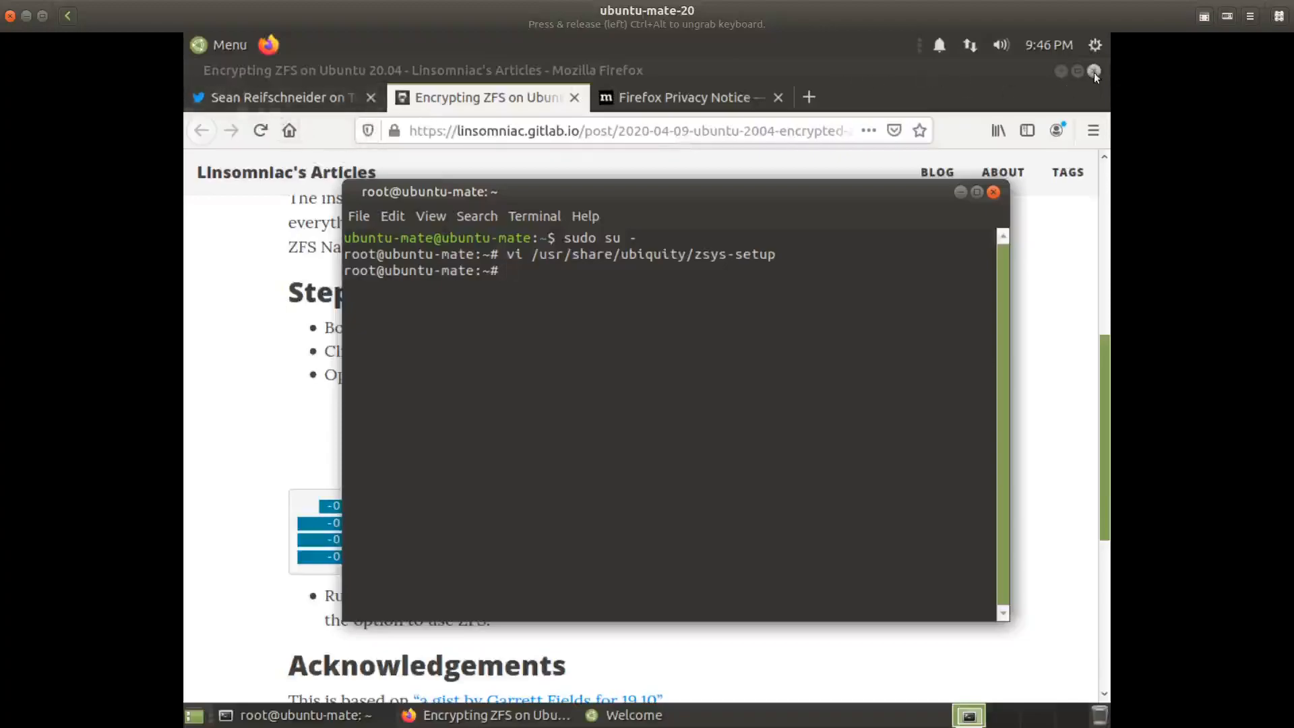
Step: Close Firefox and the Welcome window, then install Ubuntu MATE with Erase disk using ZFS
left_click(959, 191)
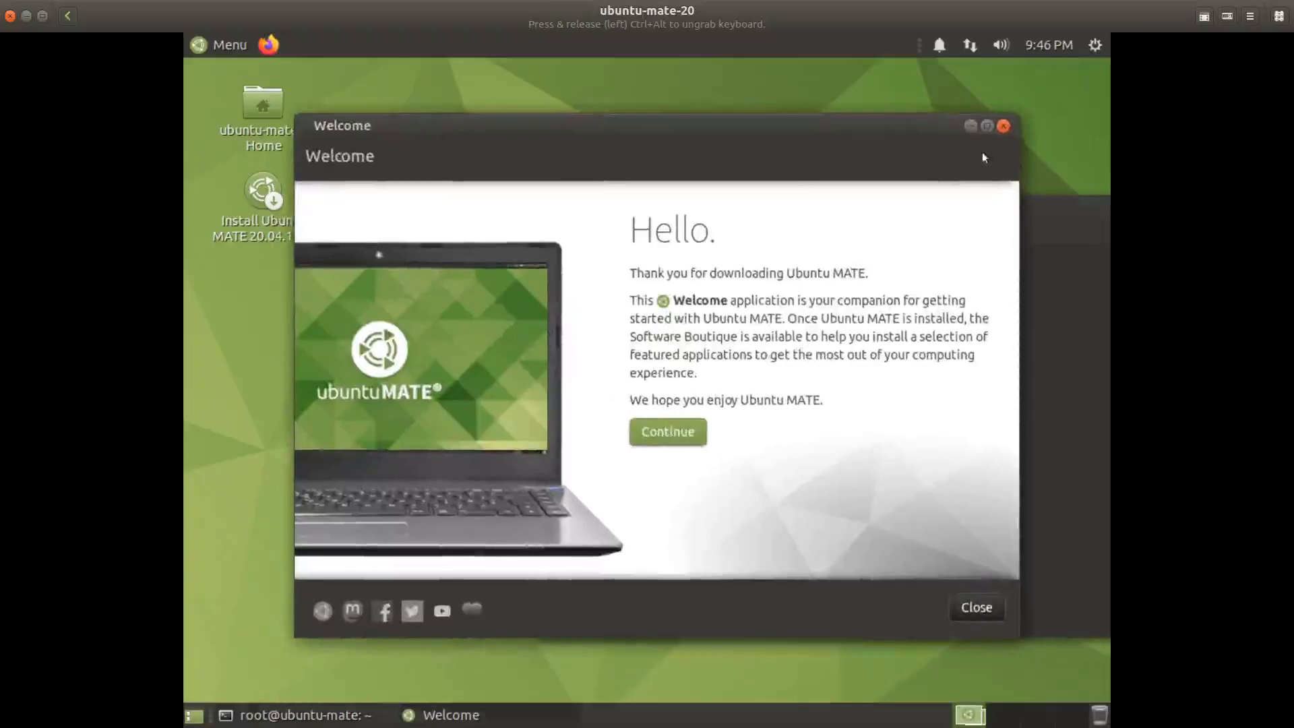
left_click(976, 607)
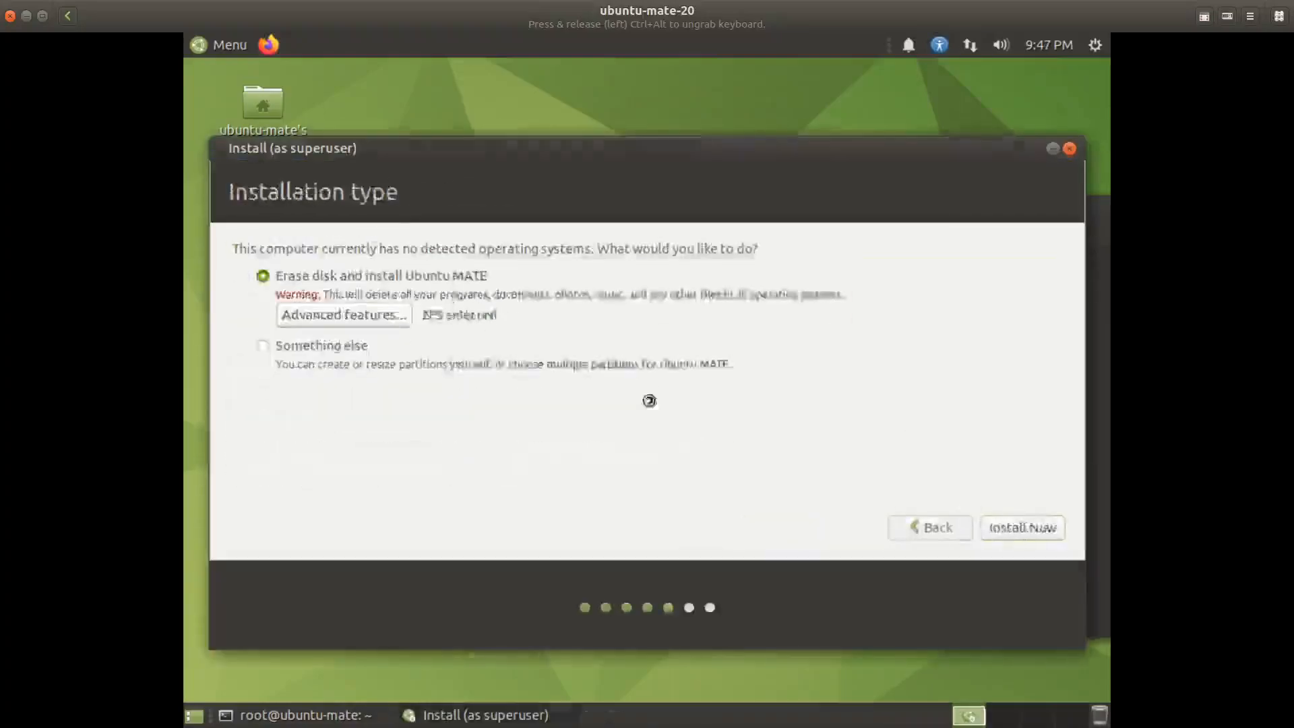
left_click(1022, 527)
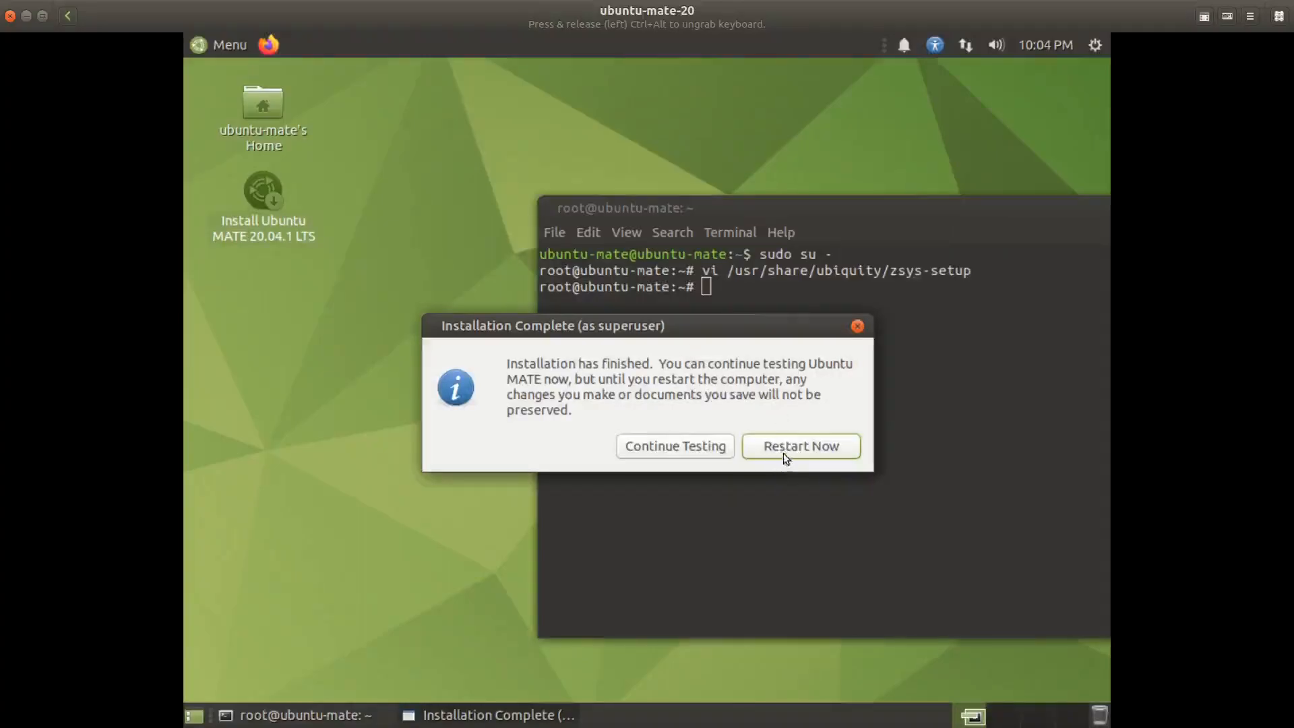
Step: Restart into the installed system and enter the rpool passphrase at the encrypted ZFS boot prompt
left_click(799, 447)
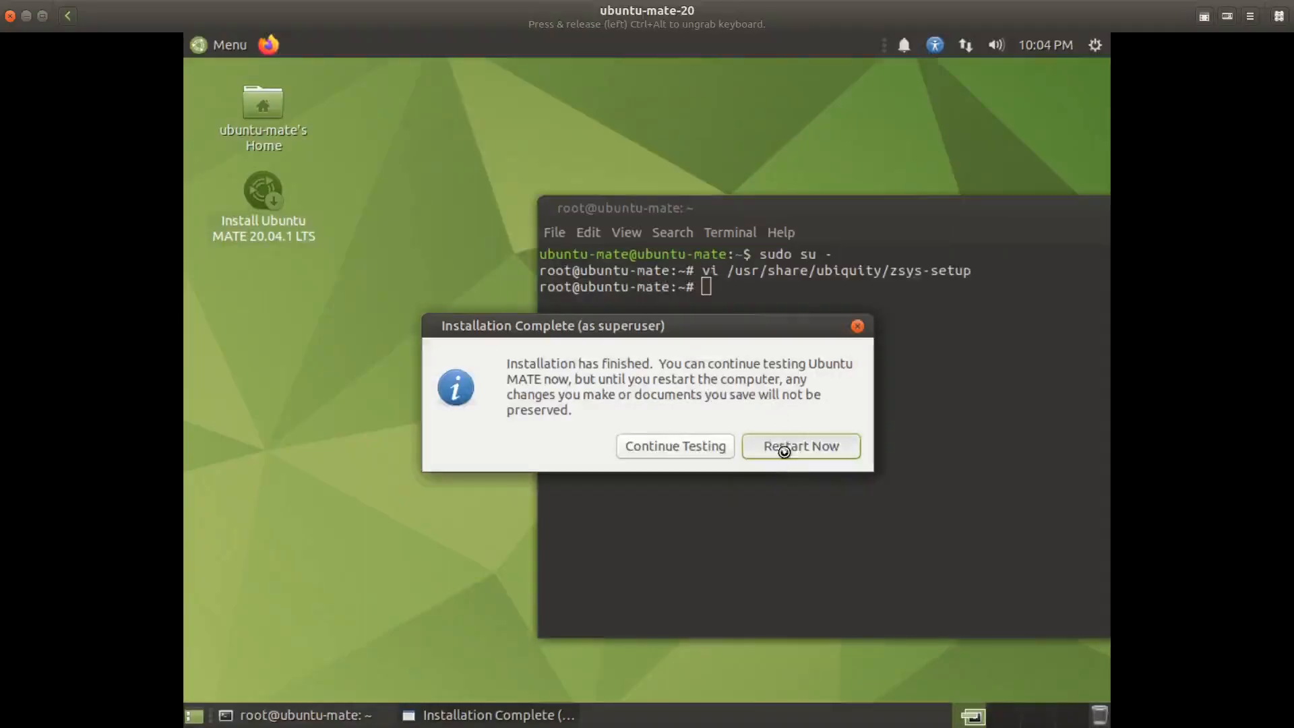
left_click(799, 446)
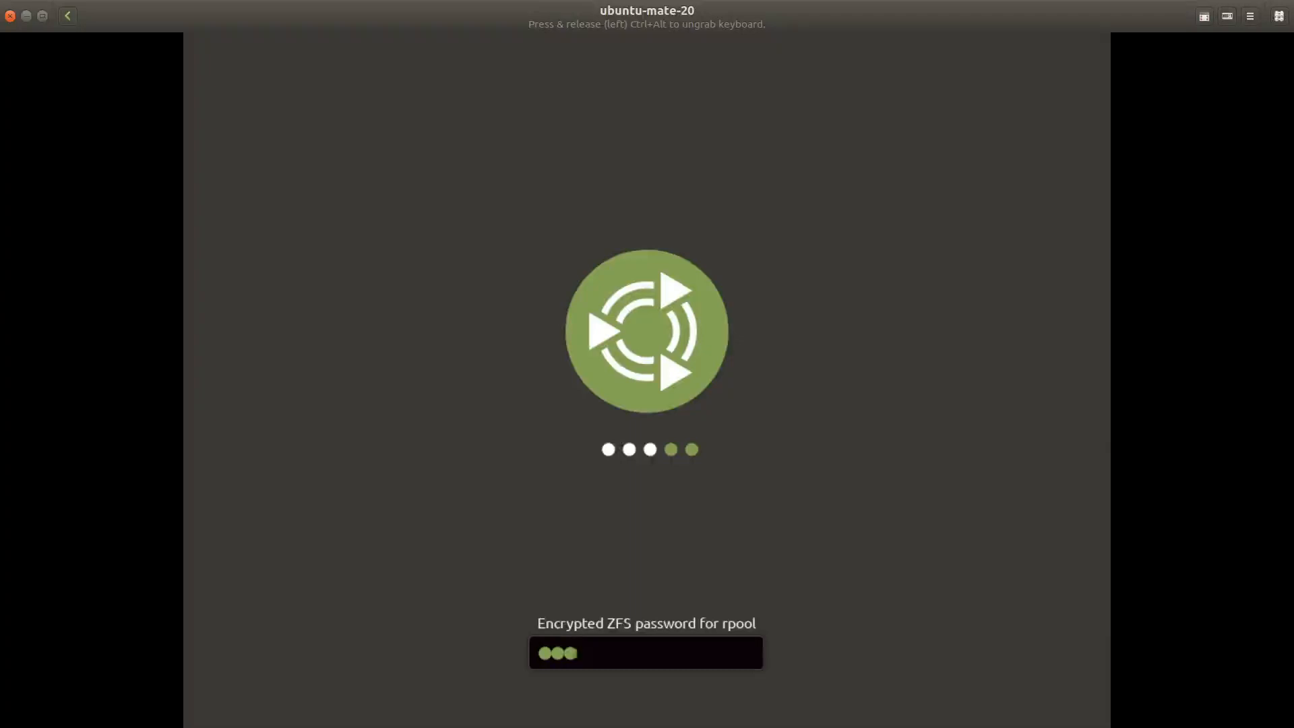
key("Return")
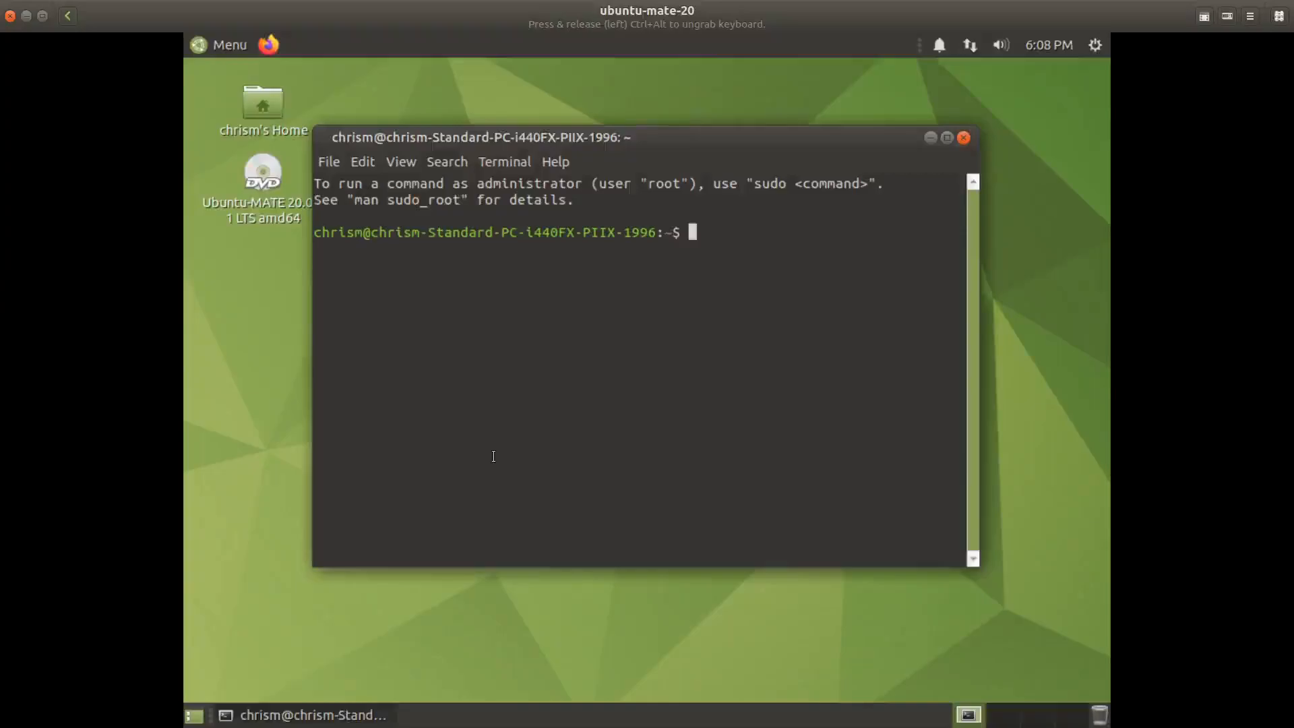
Step: Run zpool get all|grep enc, confirming encryption active on rpool and disabled on bpool
type("zpool")
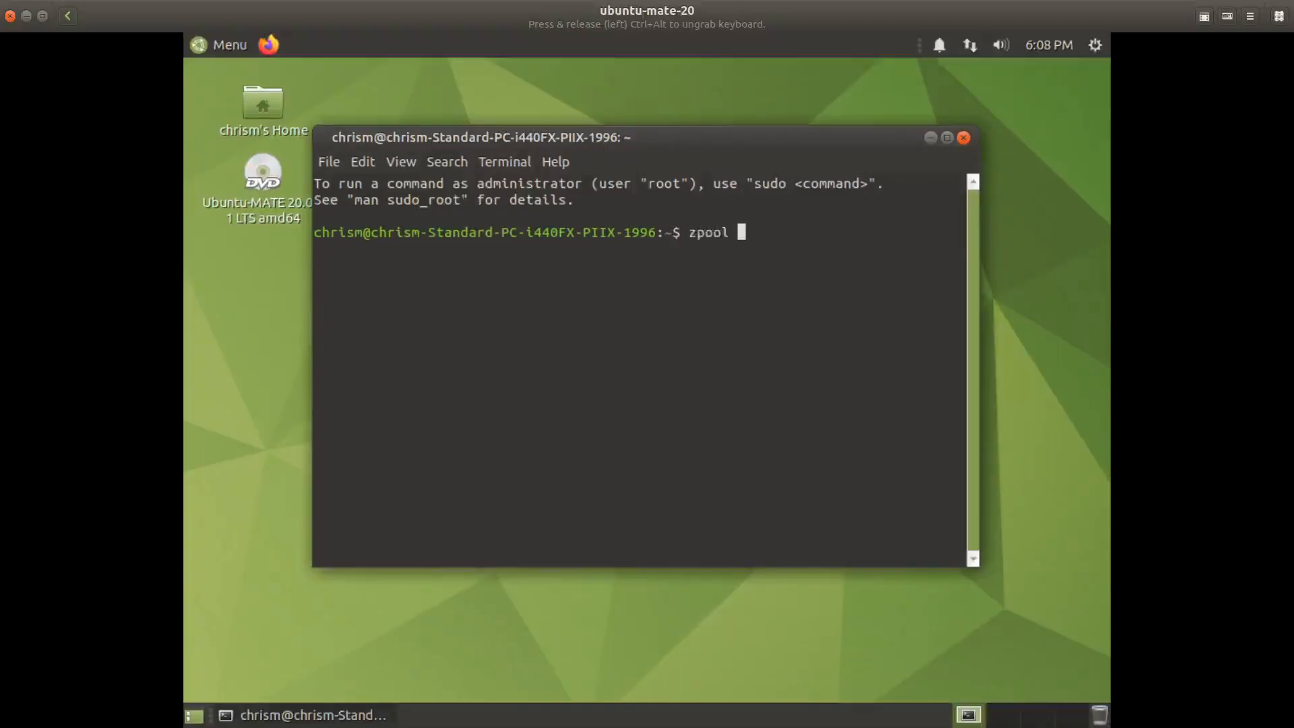
type("list")
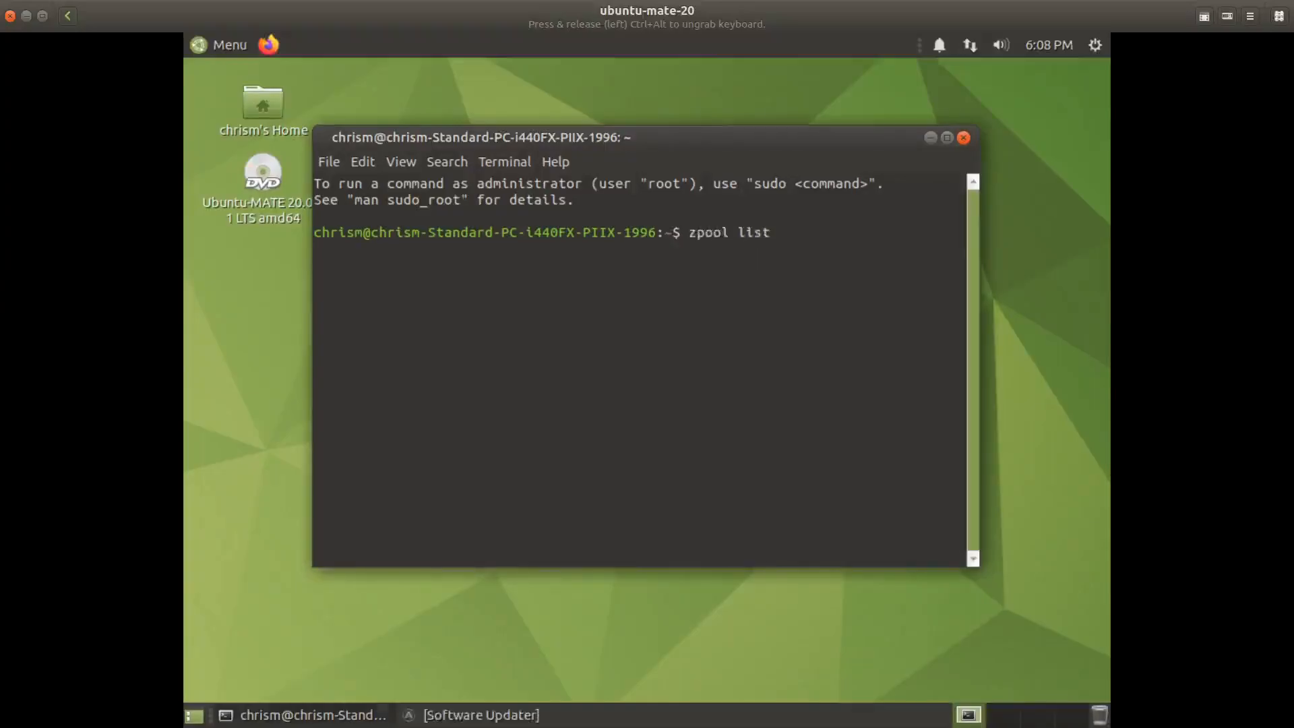
key("BackSpace")
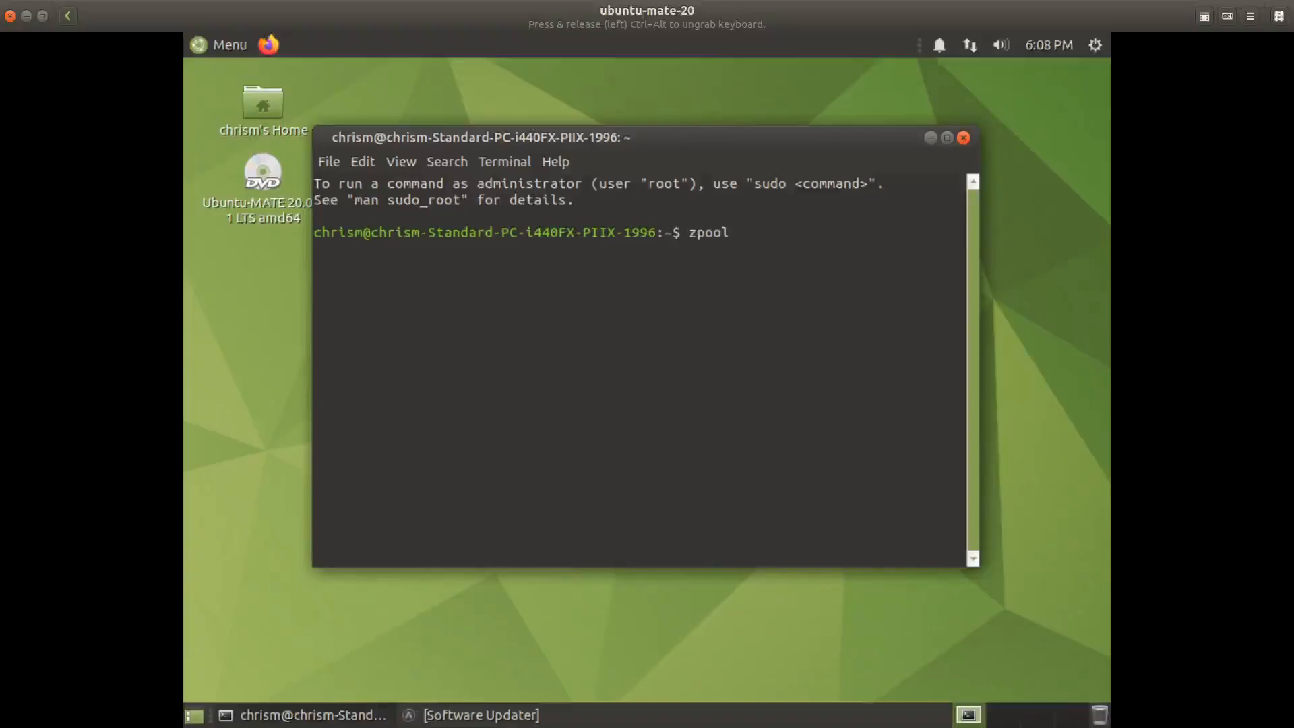
type("g")
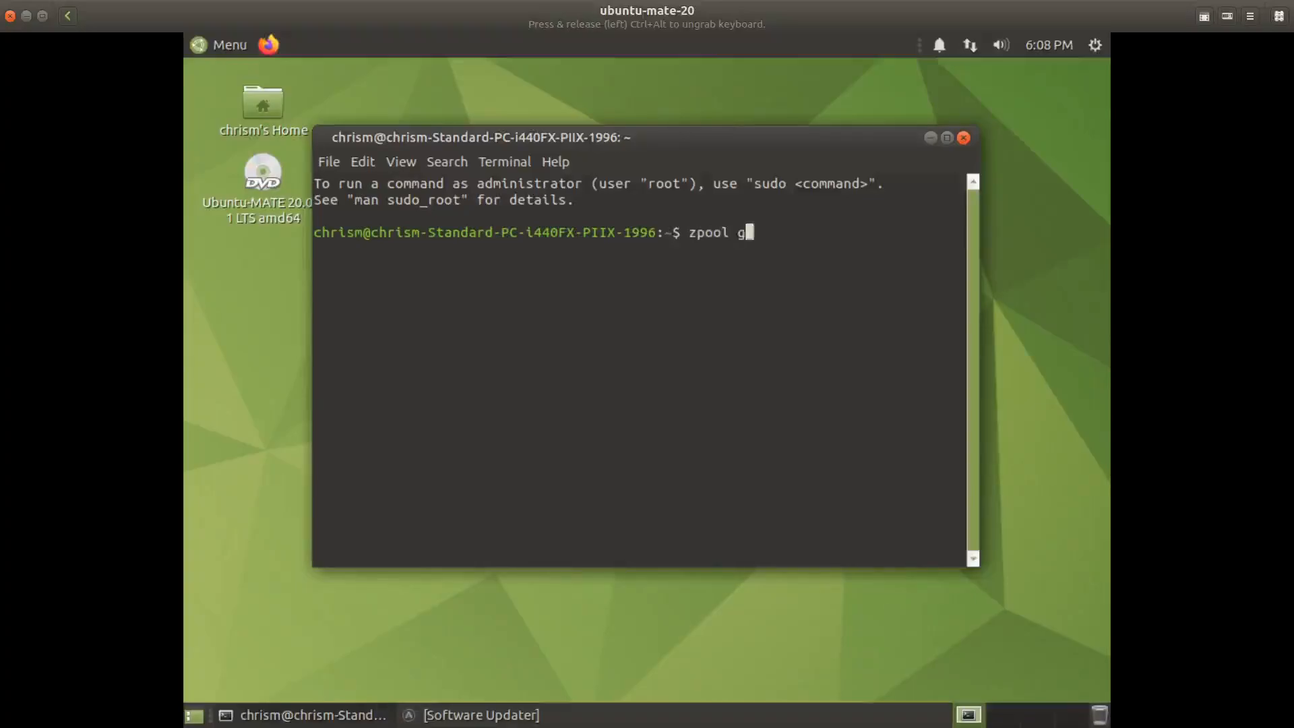
type("et")
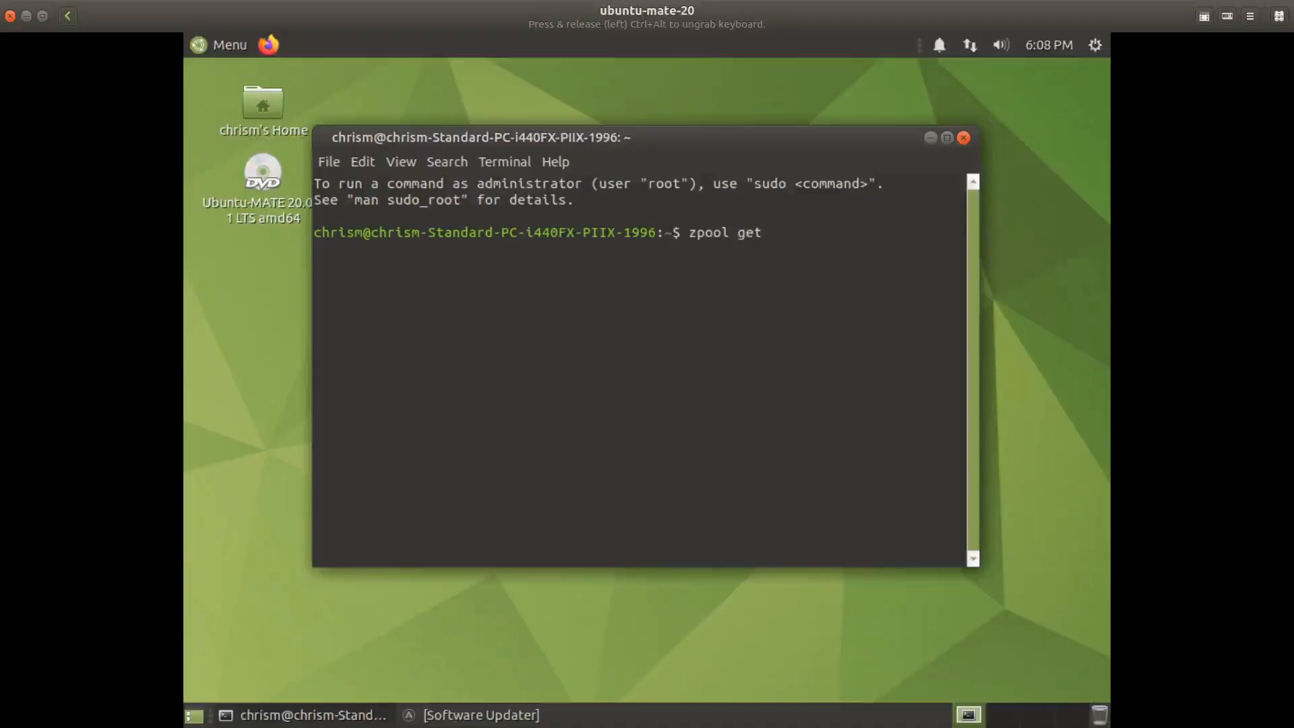
type("all|g")
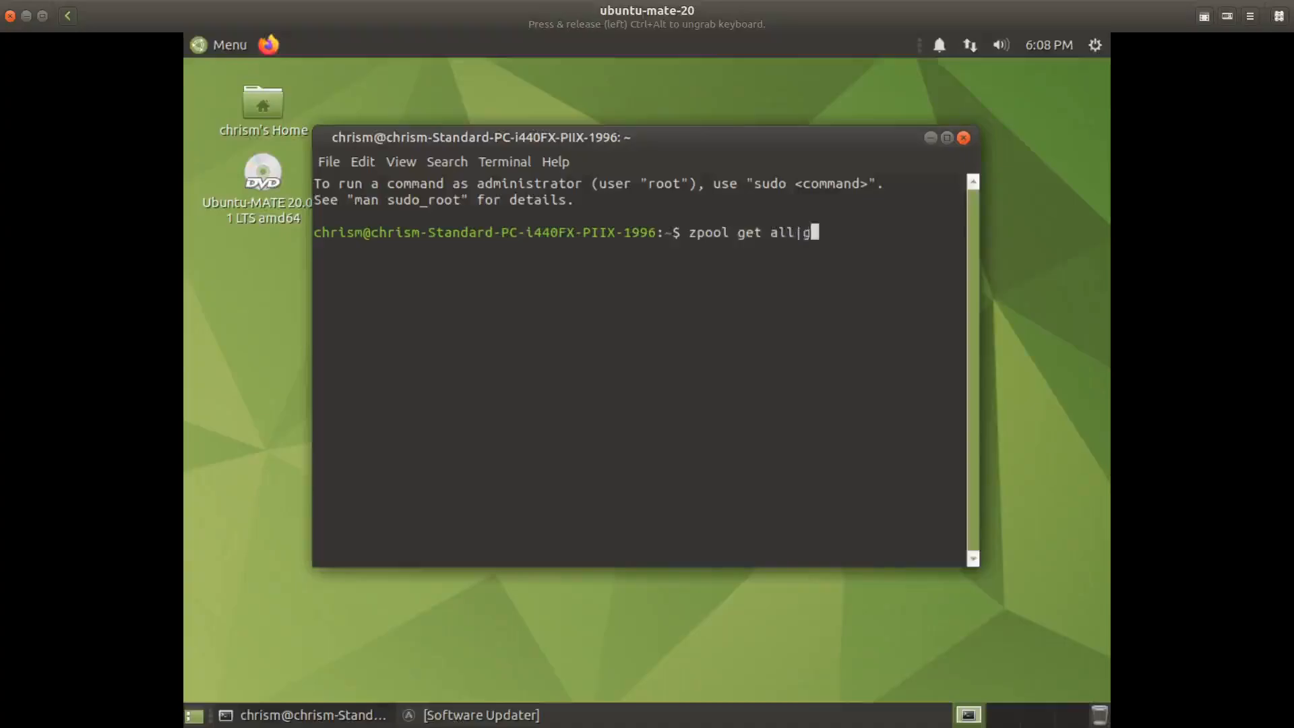
key("Return")
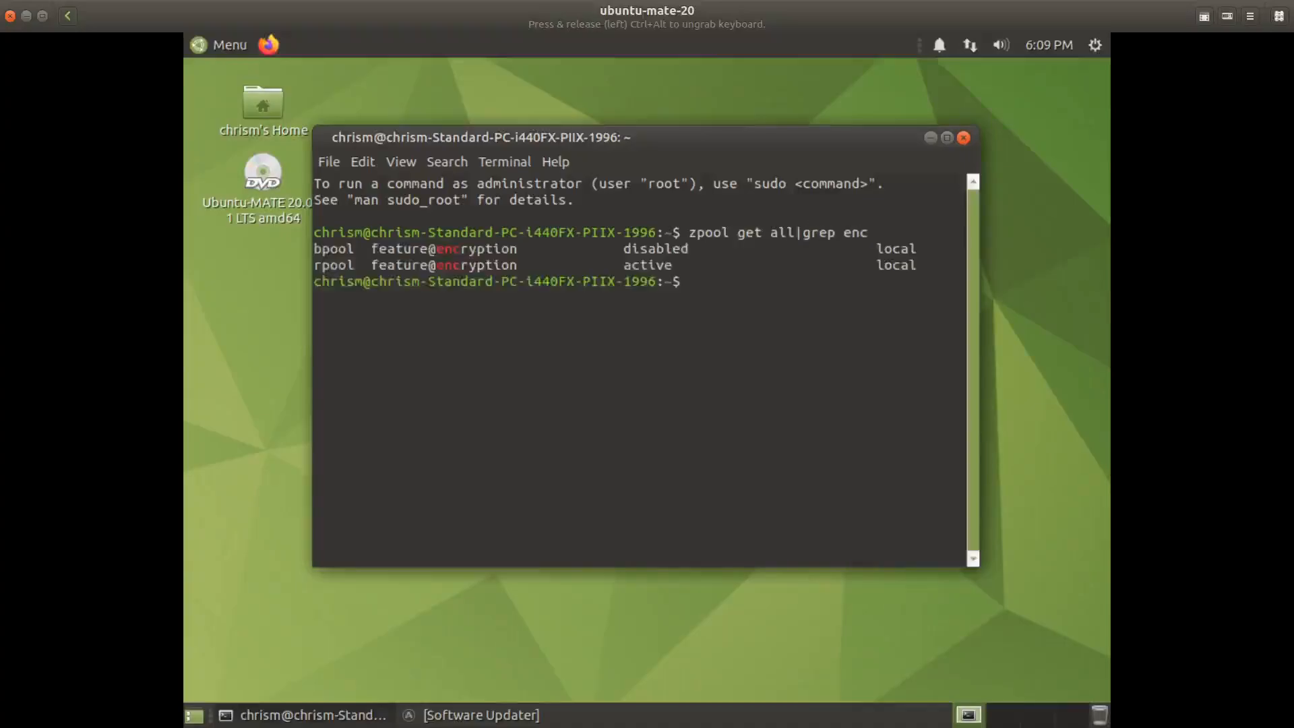